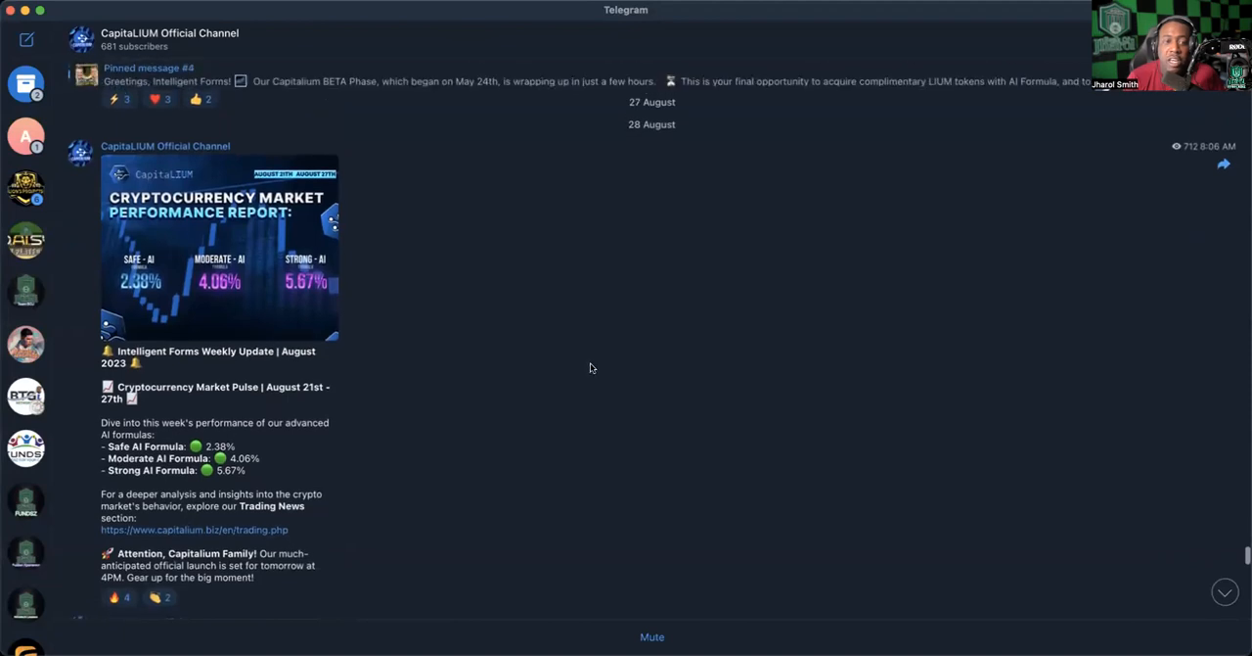
pyautogui.moveTo(277, 268)
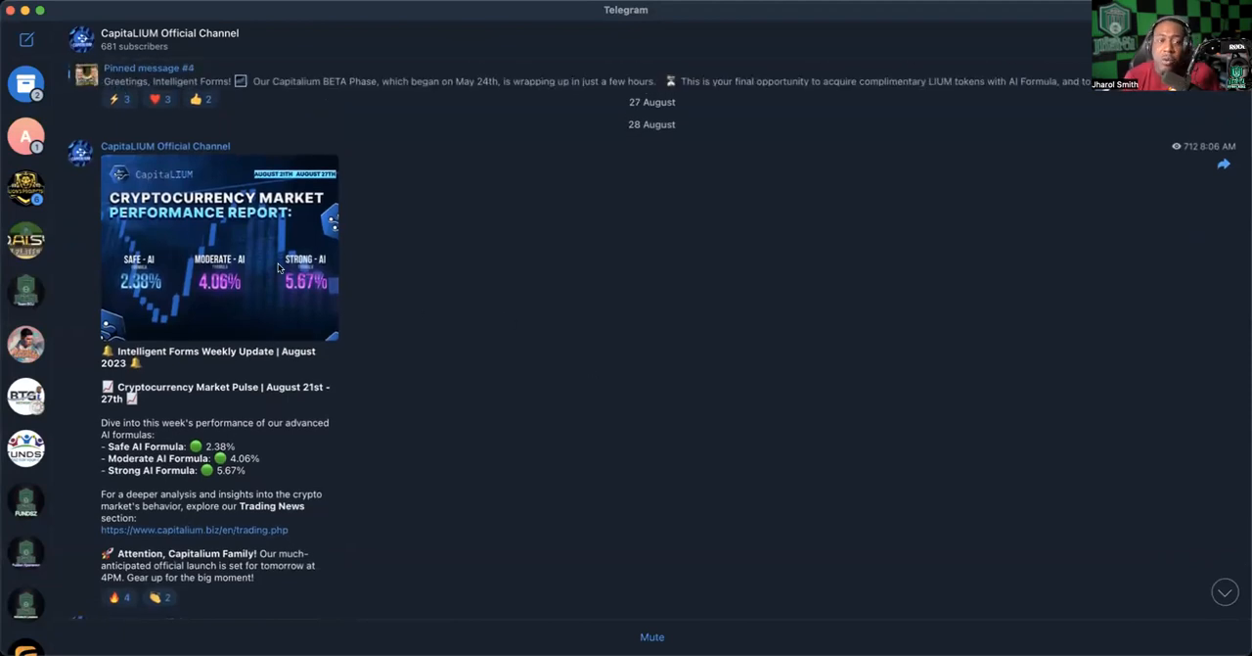
pyautogui.moveTo(281, 330)
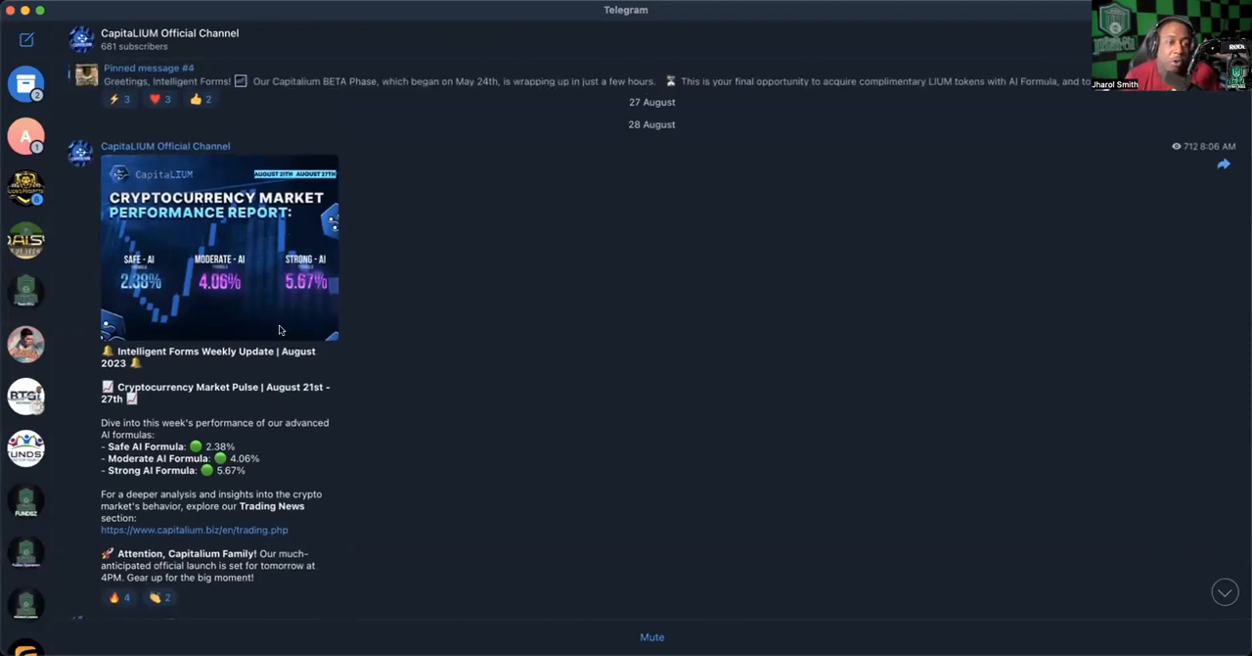
# Step: Scroll the CapitaLIUM channel past the performance report to the 28 August Official Launch post
pyautogui.scroll(-3)
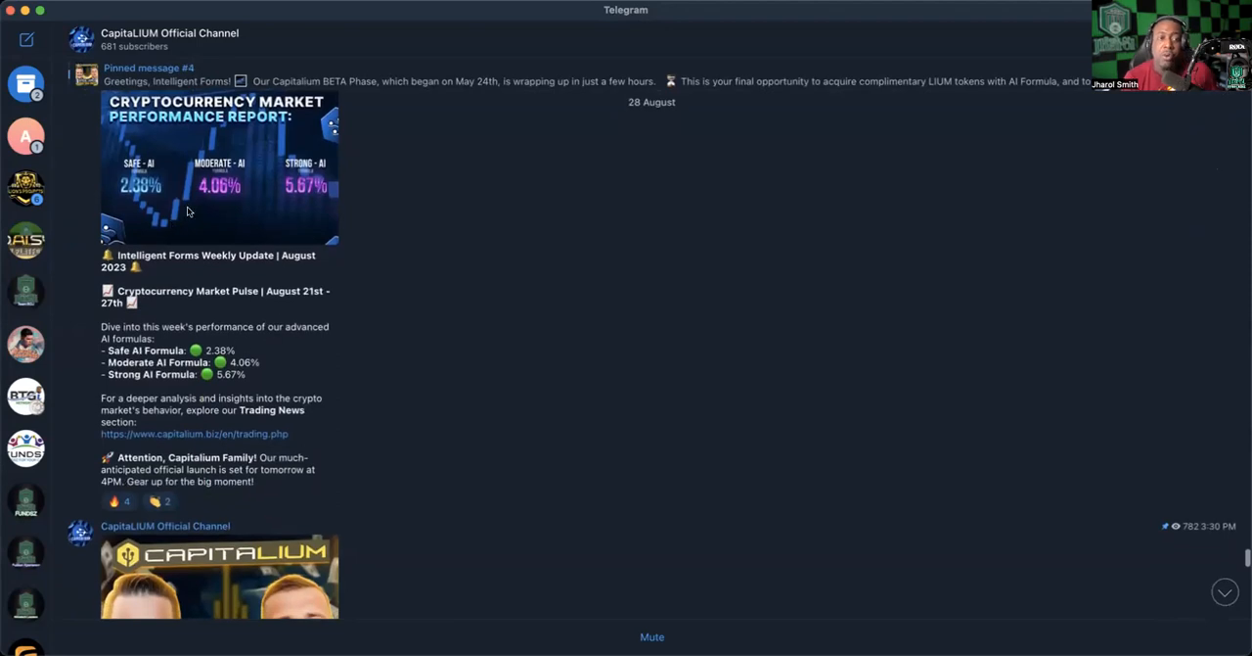
pyautogui.moveTo(216, 199)
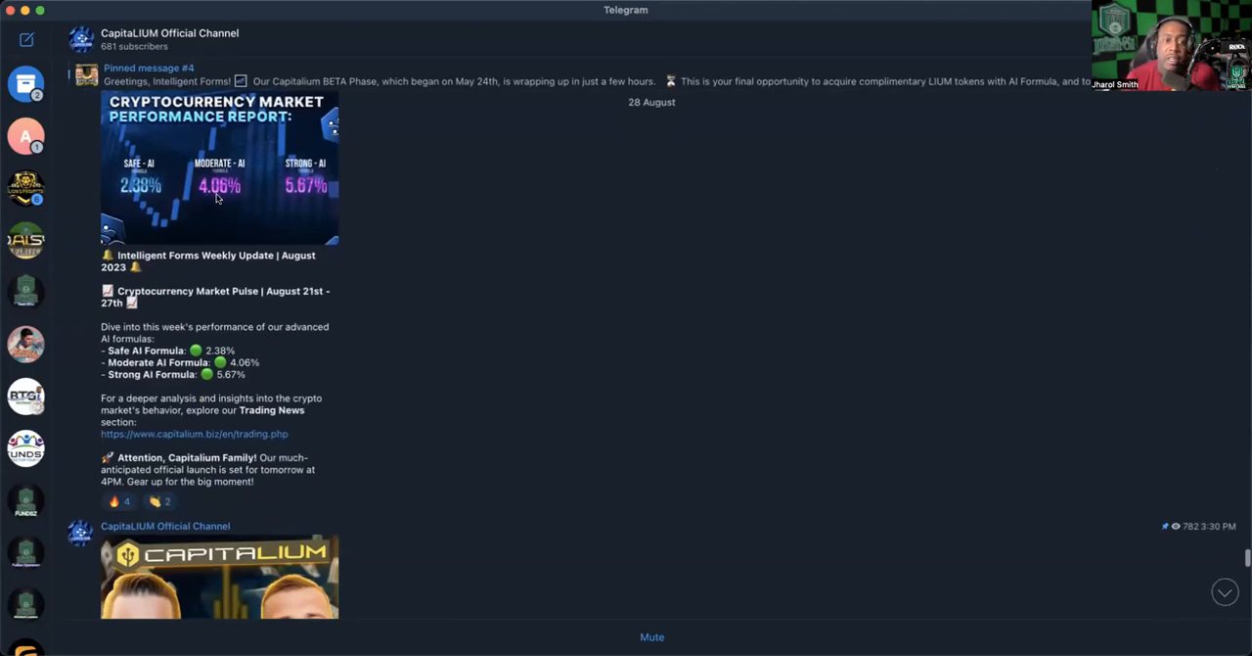
pyautogui.moveTo(320, 197)
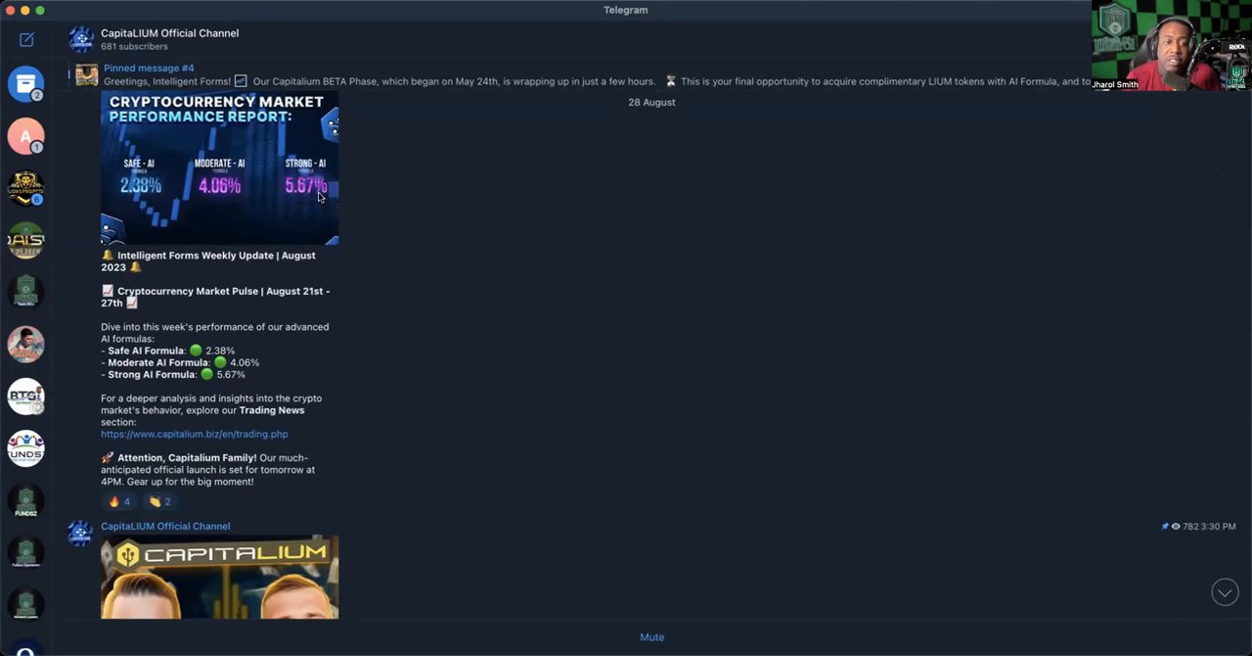
pyautogui.scroll(-3)
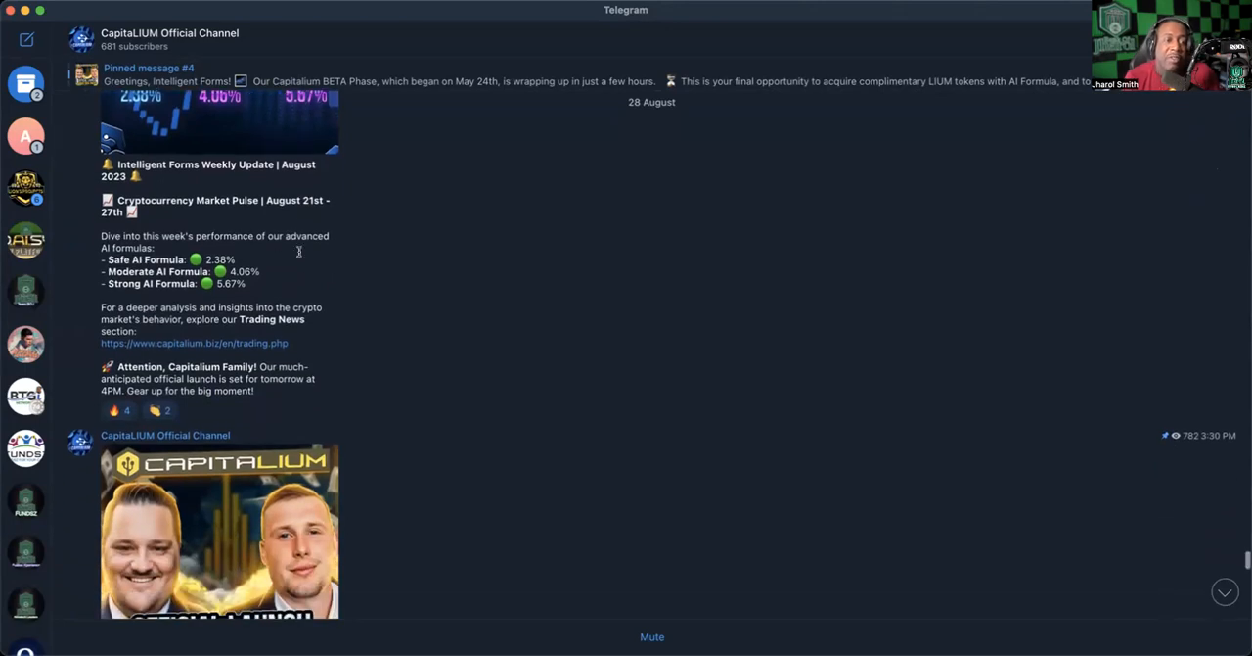
pyautogui.scroll(-3)
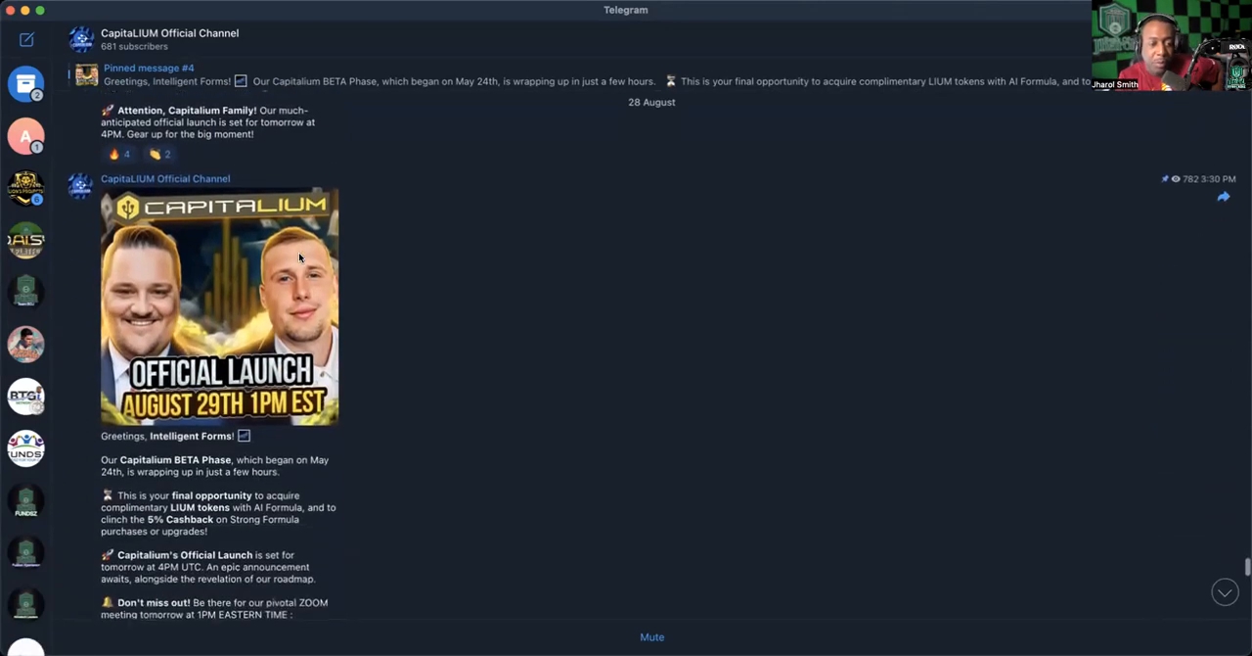
pyautogui.scroll(-3)
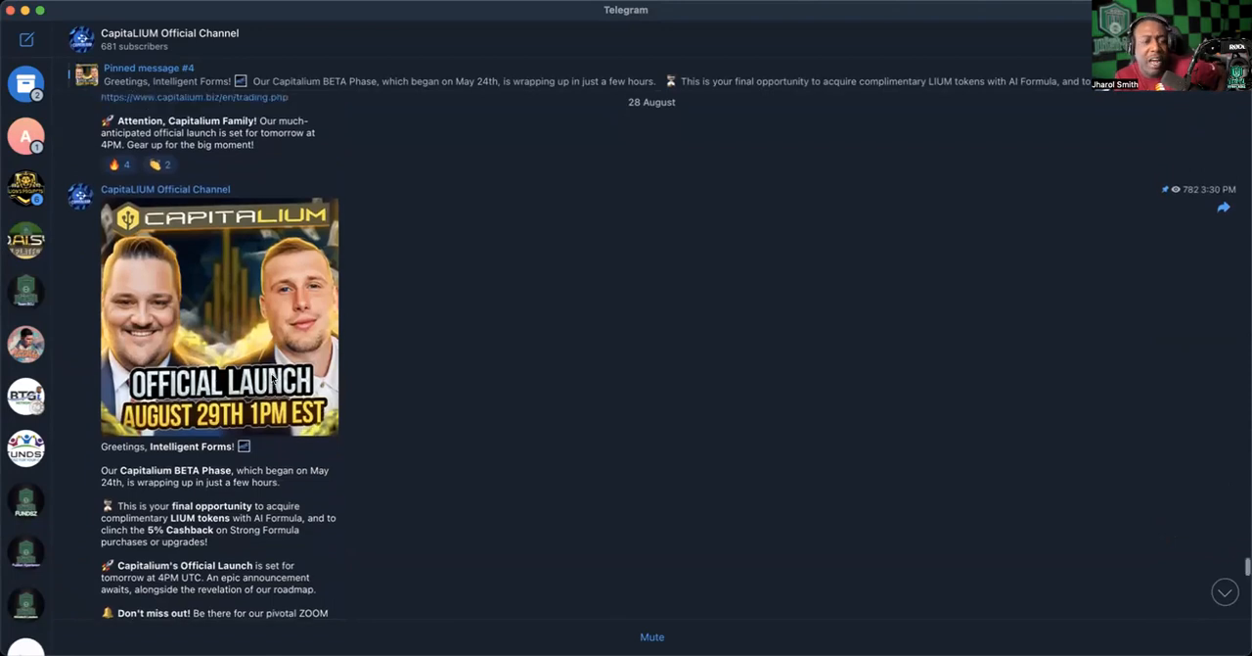
pyautogui.scroll(-3)
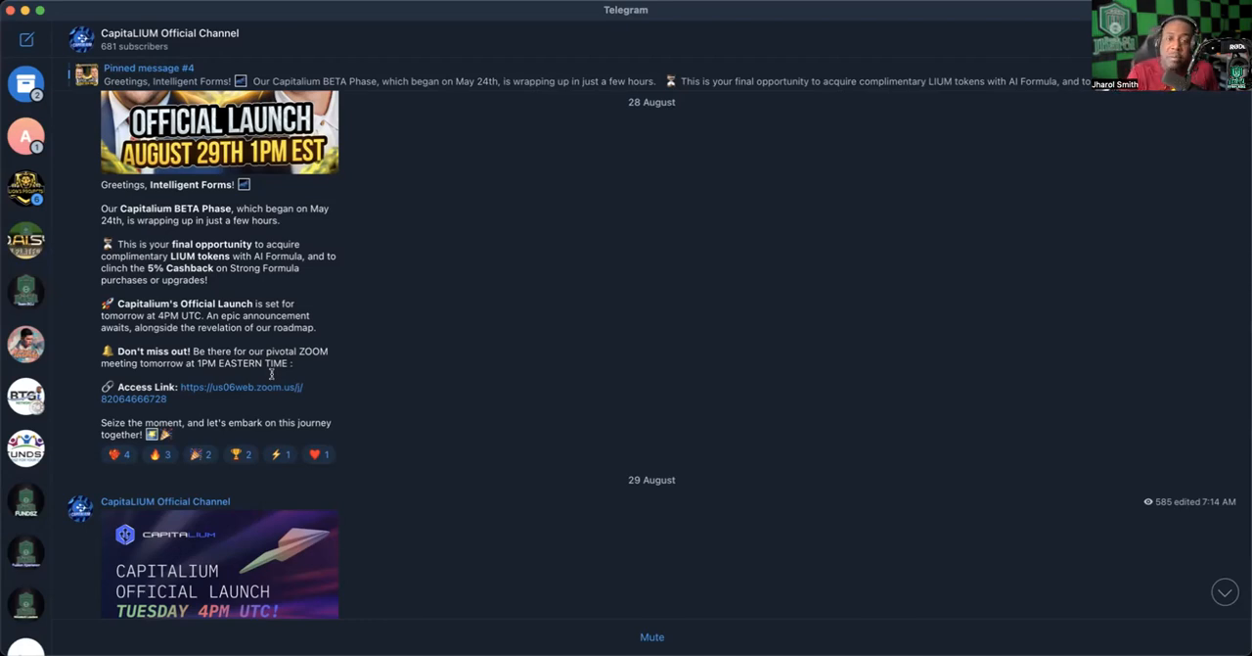
# Step: Scroll to the full 29 August Tuesday 4PM UTC launch post and the 'Capitalium is now live!' start
pyautogui.scroll(-3)
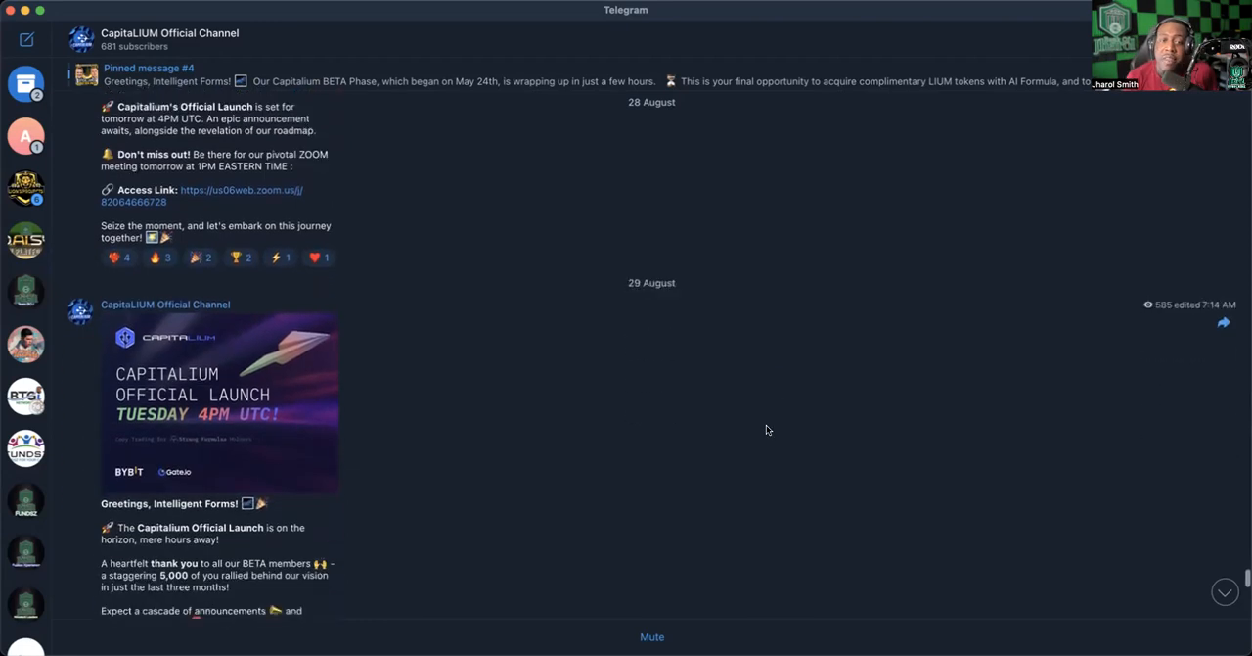
pyautogui.scroll(-3)
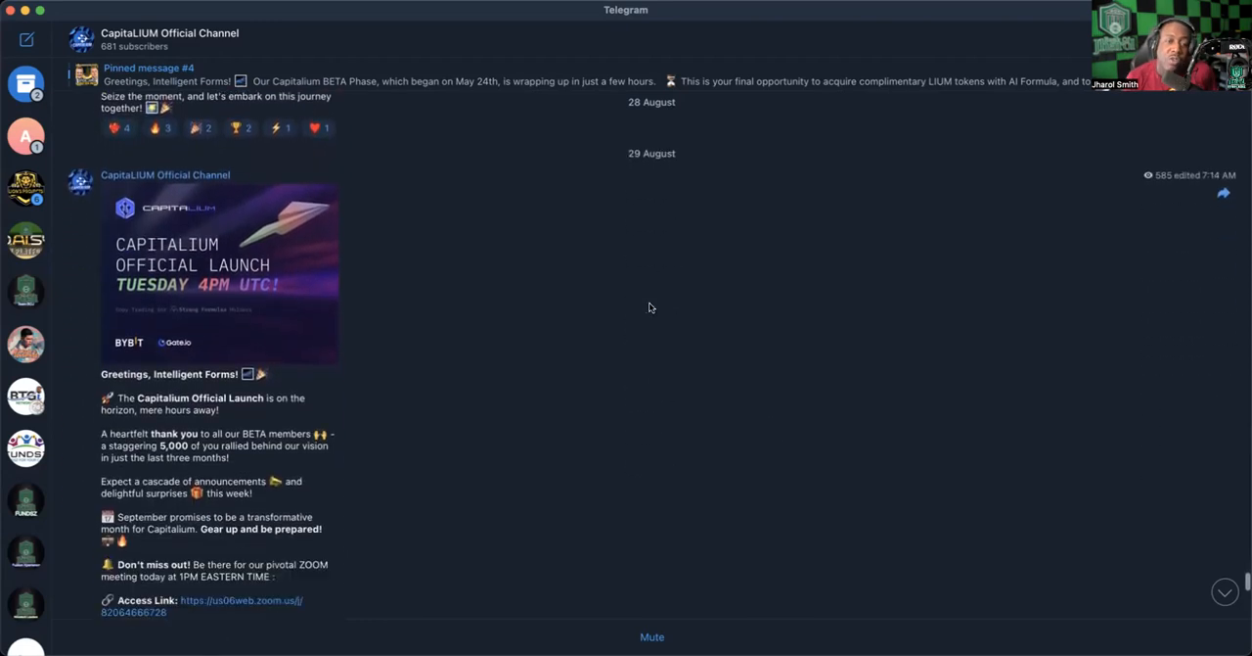
pyautogui.scroll(-3)
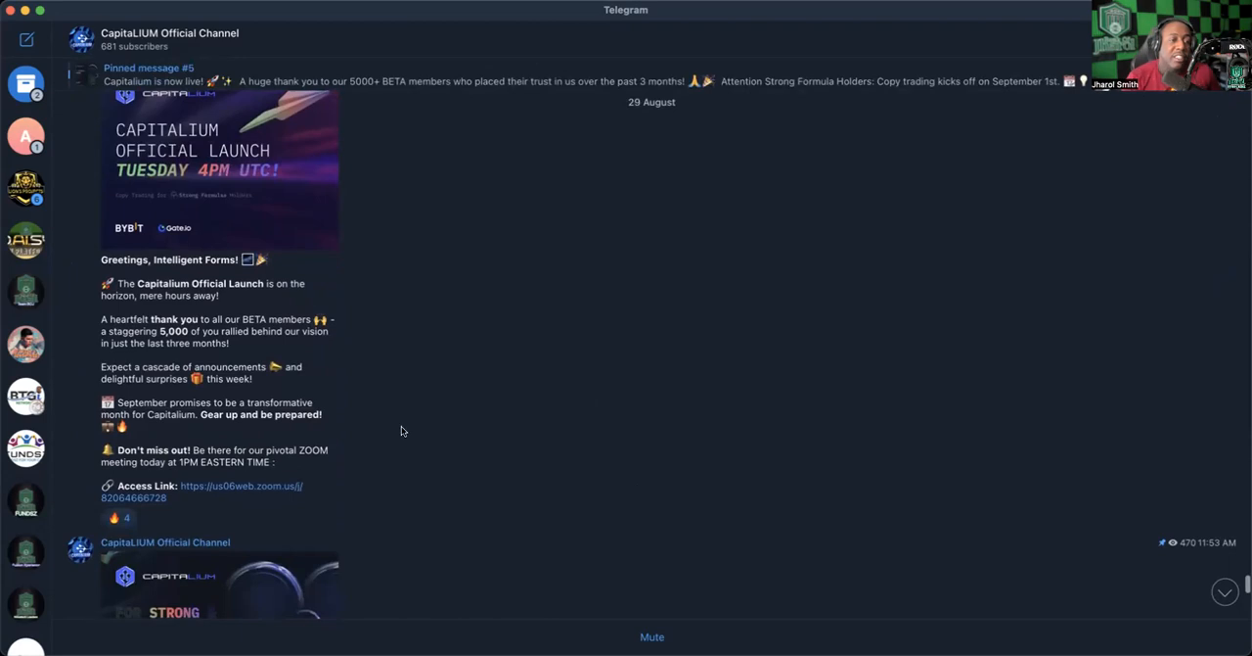
pyautogui.scroll(3)
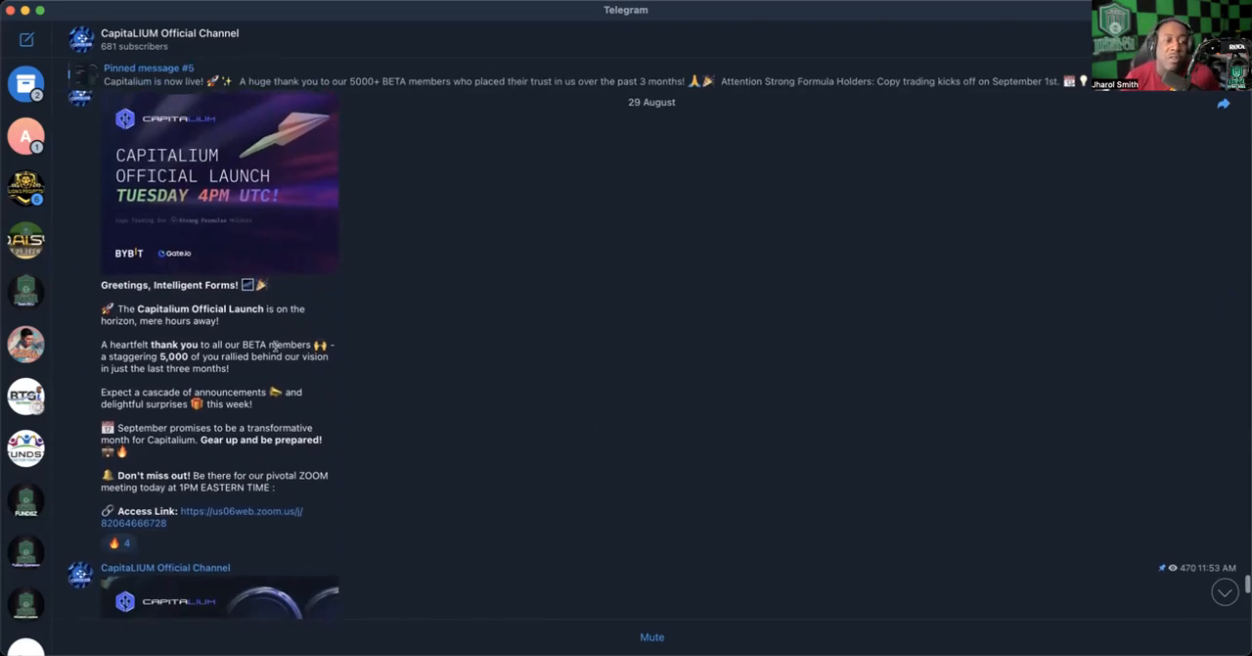
pyautogui.moveTo(289, 335)
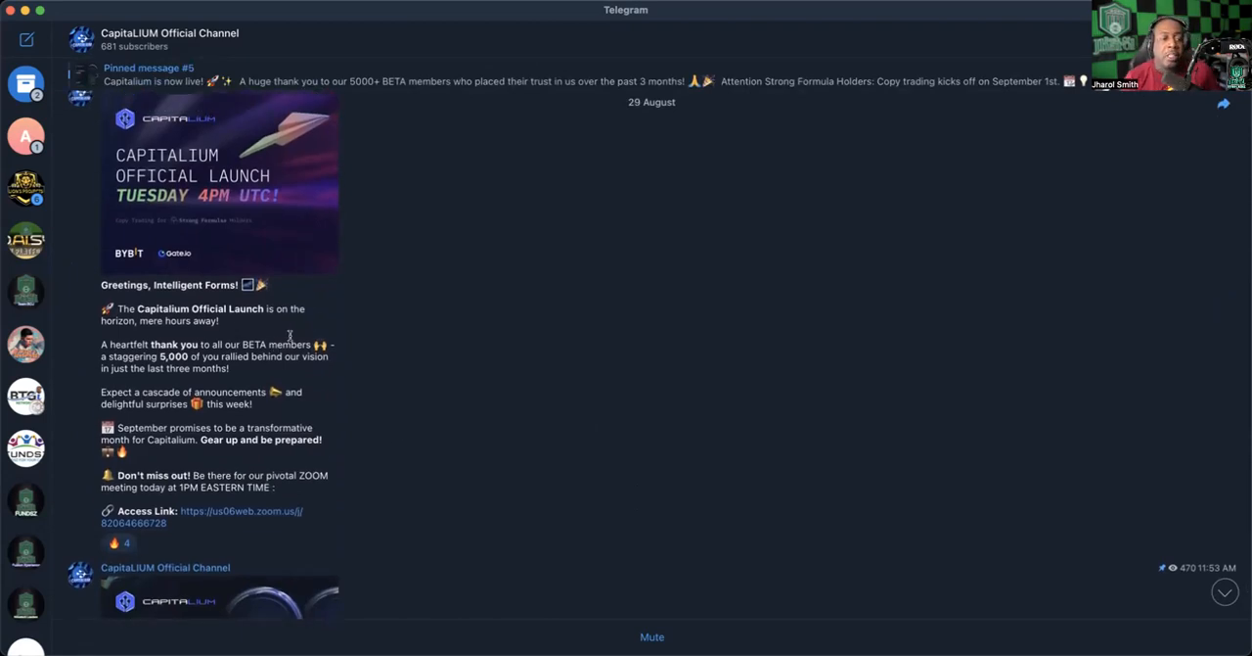
pyautogui.moveTo(244, 355)
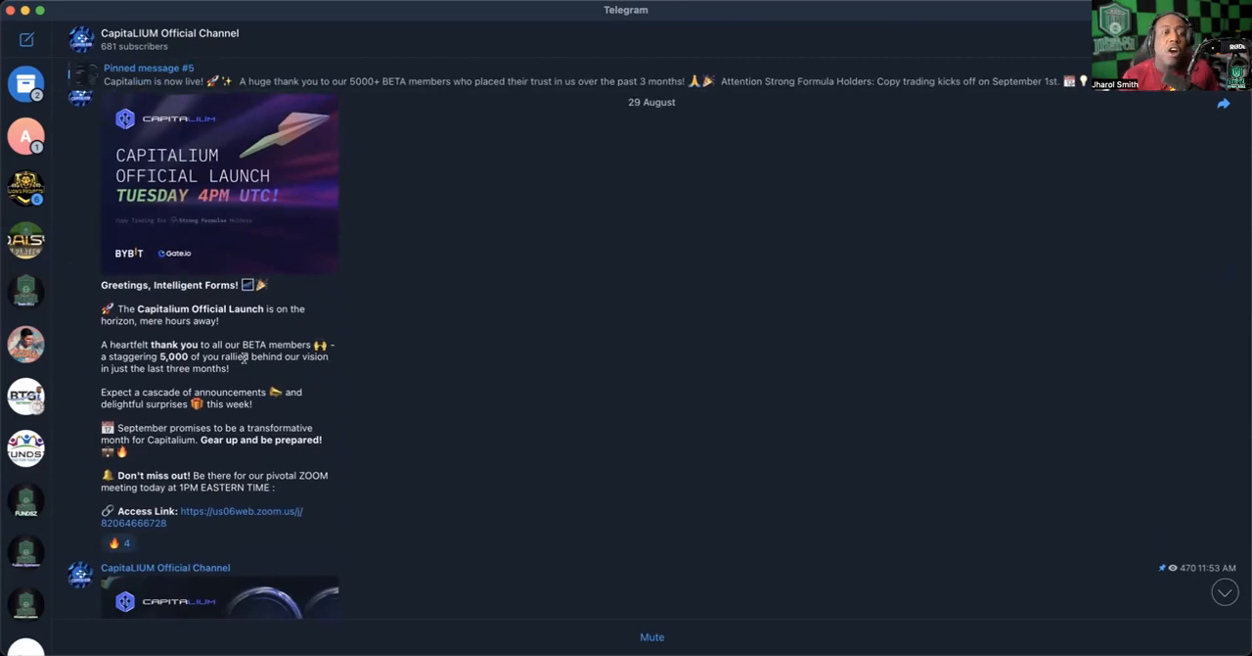
pyautogui.moveTo(401, 376)
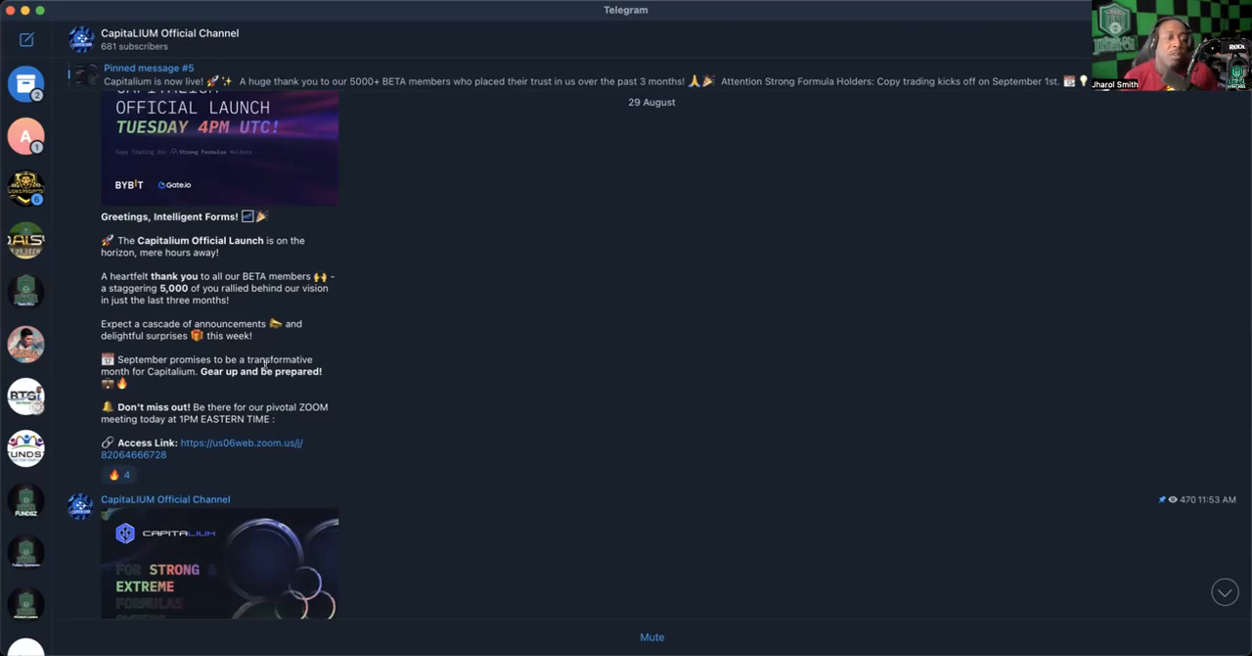
pyautogui.moveTo(387, 370)
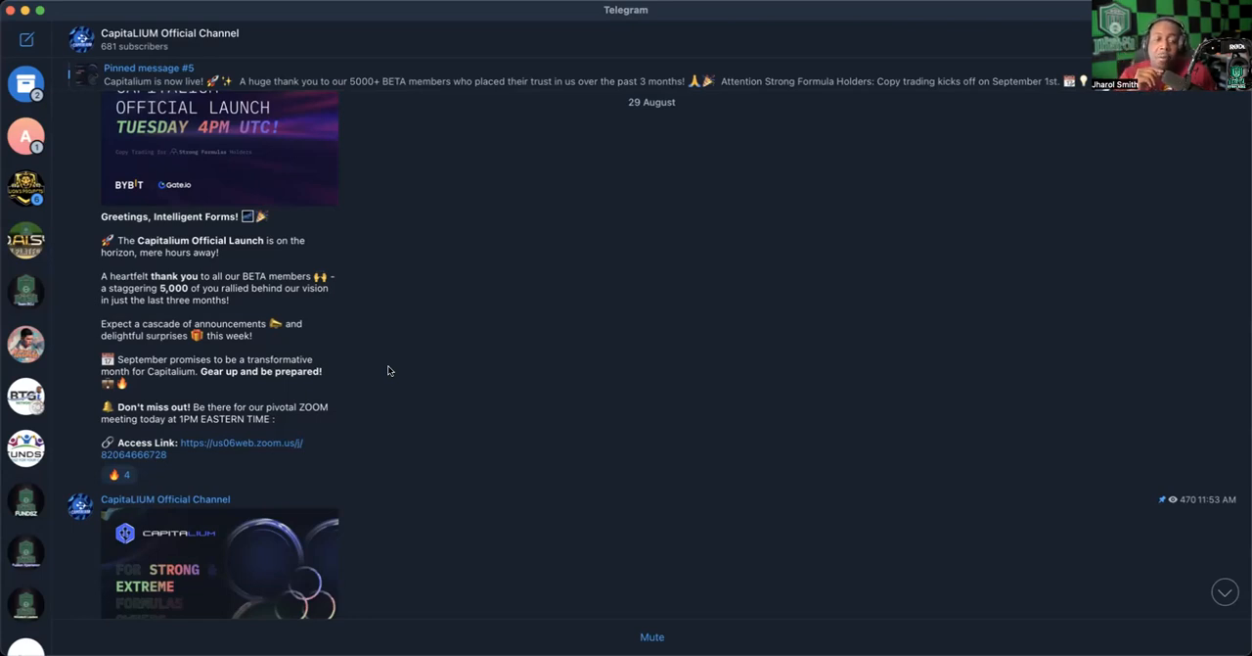
pyautogui.scroll(-3)
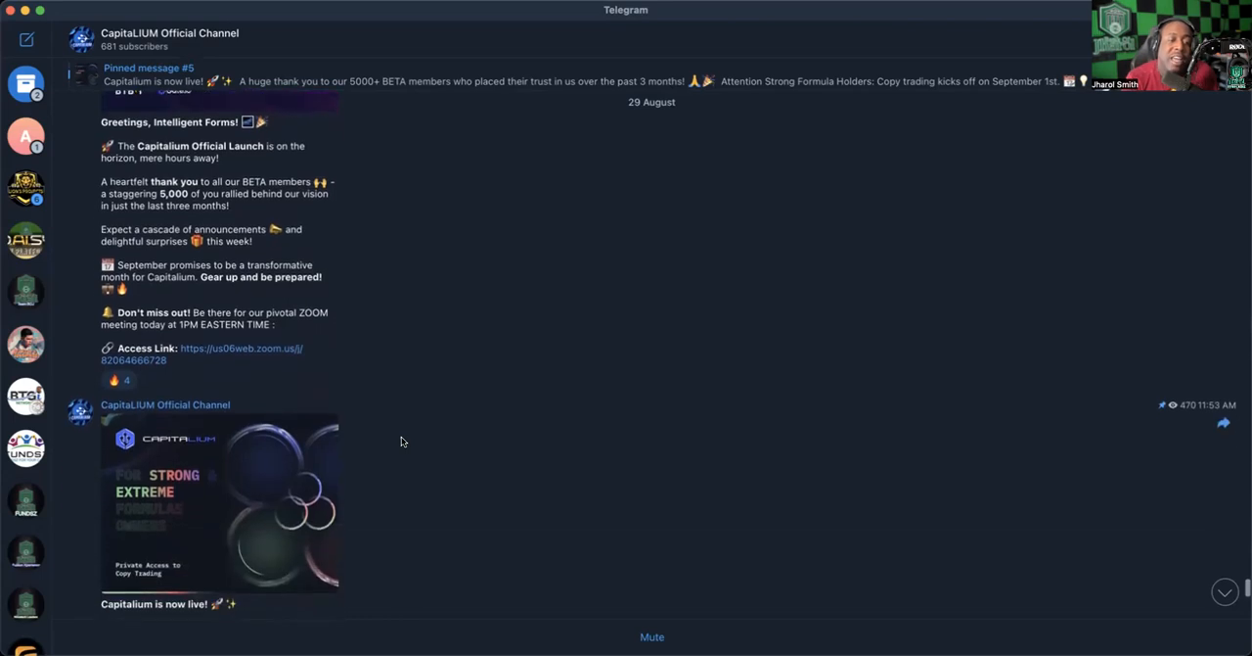
# Step: Scroll through the 'Capitalium is now live!' post down to today's Meet Executive Team post
pyautogui.scroll(-3)
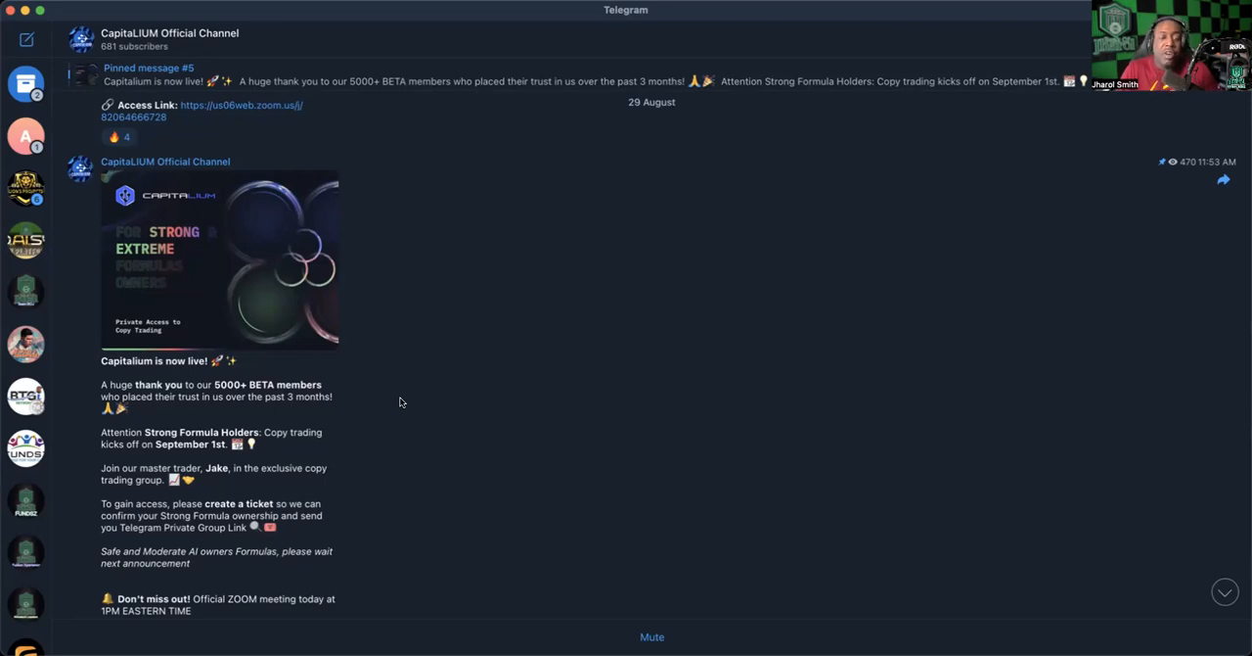
pyautogui.scroll(-3)
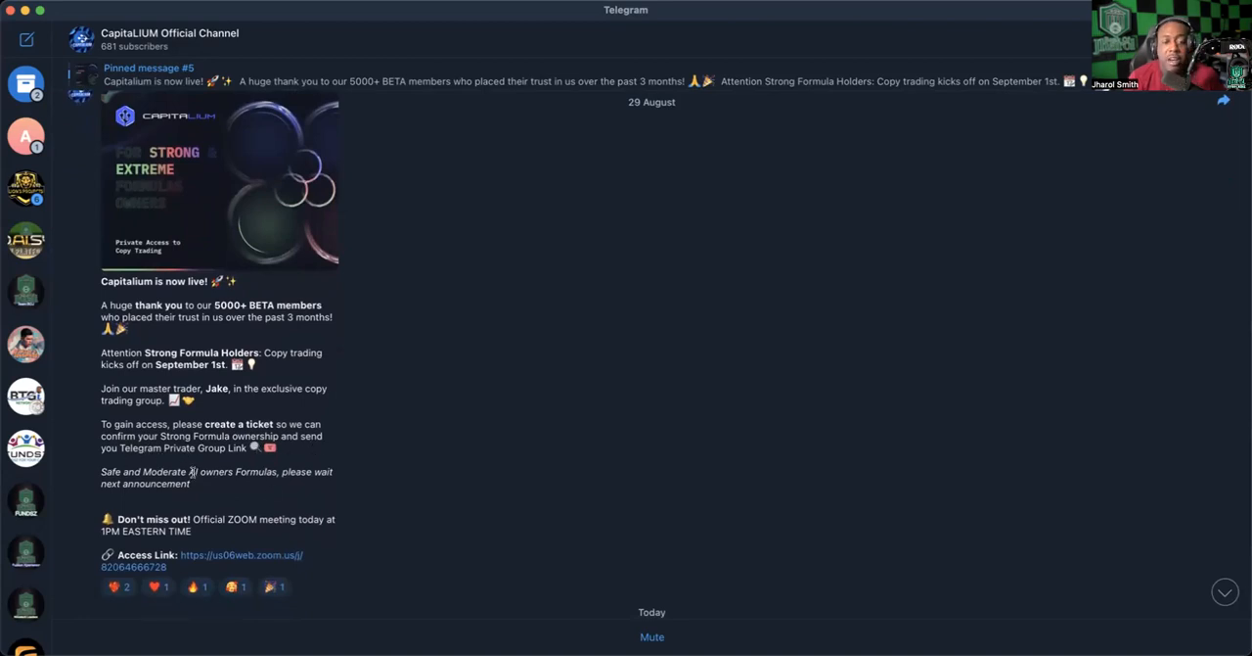
pyautogui.moveTo(229, 493)
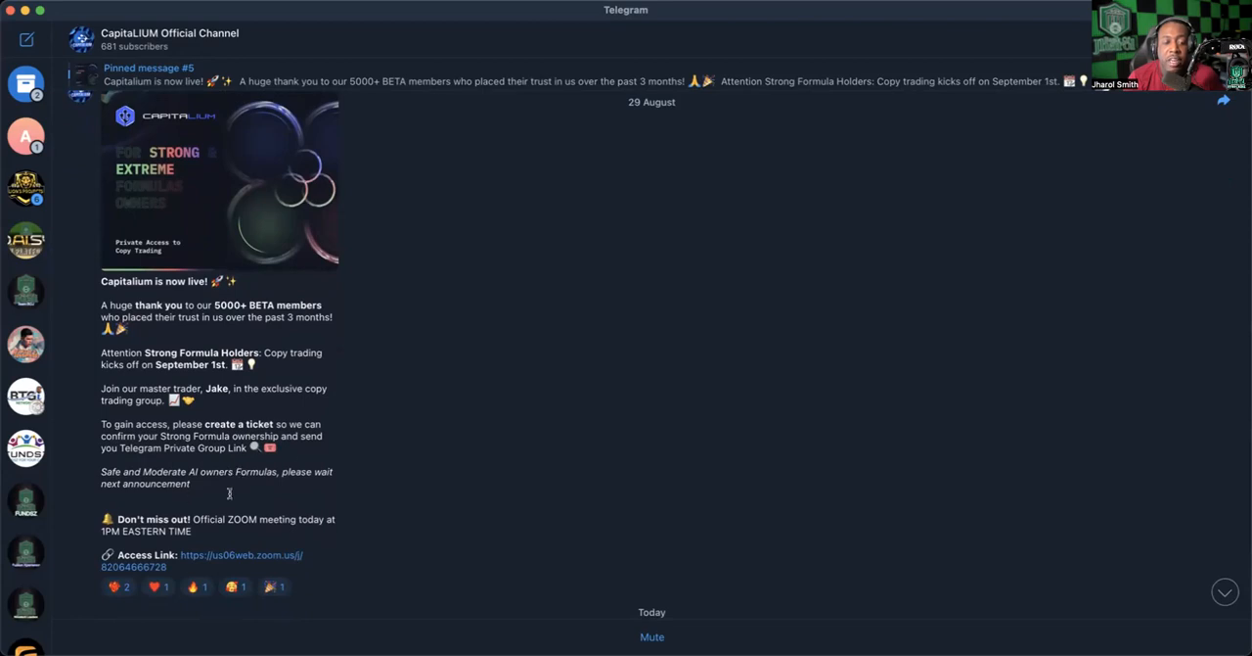
pyautogui.scroll(-3)
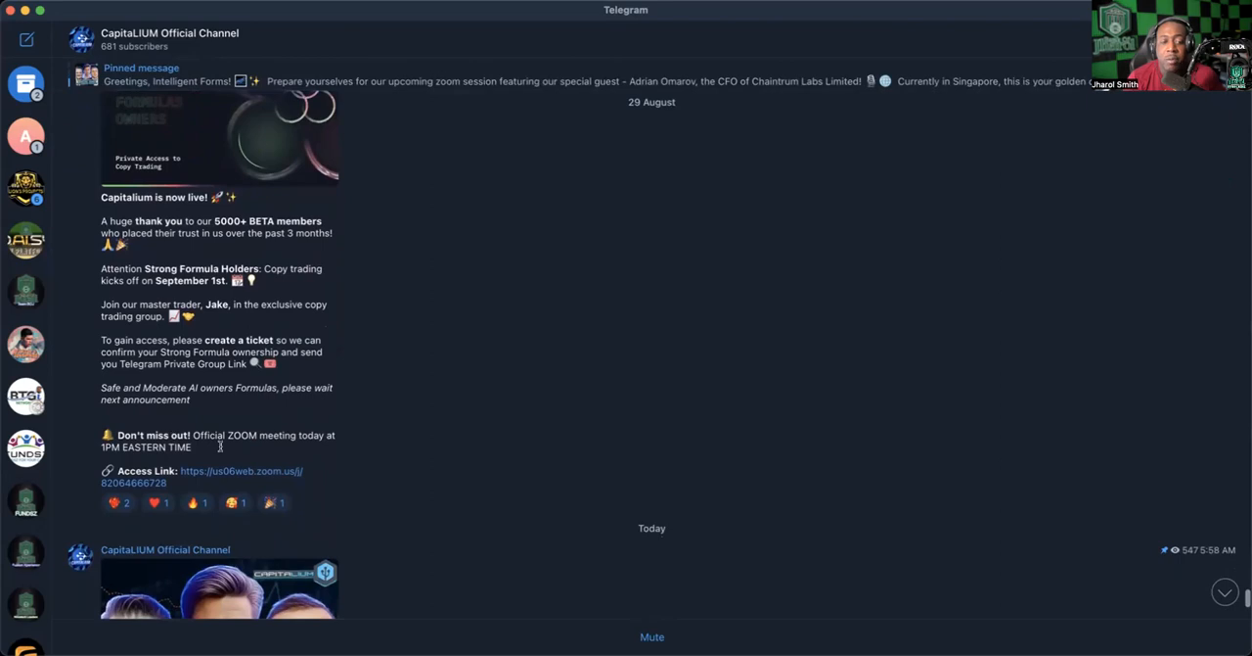
pyautogui.scroll(-3)
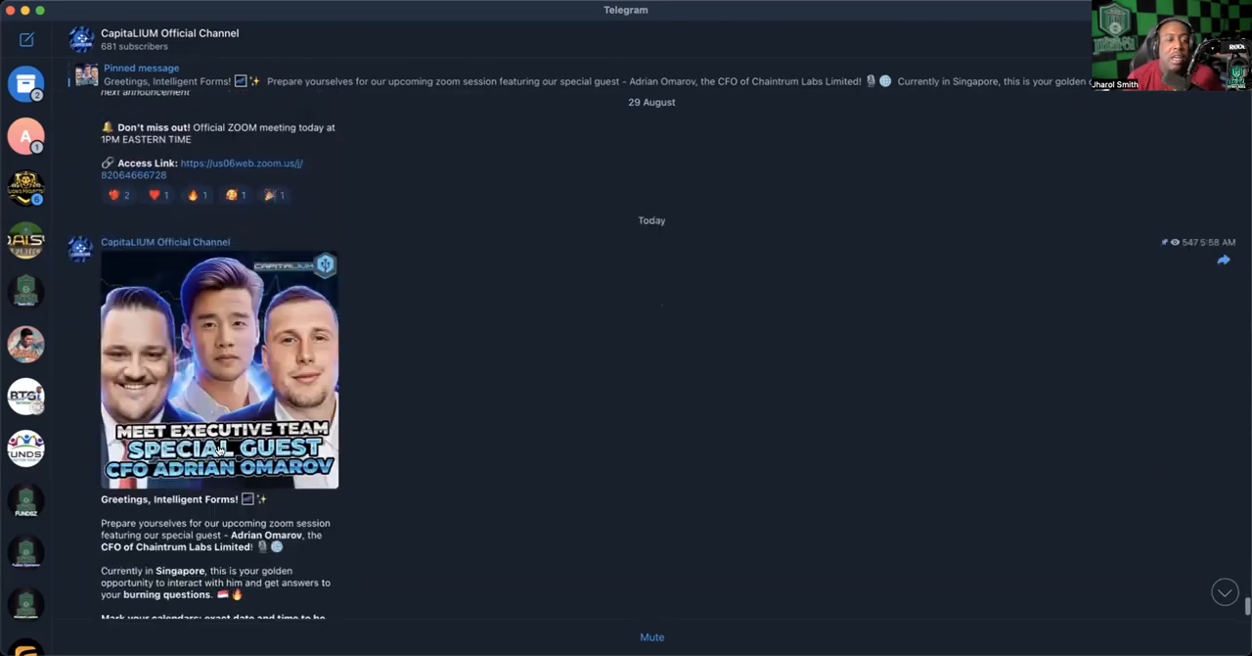
# Step: Scroll to the bottom to read the CFO Adrian Omarov Zoom post through 'Stay connected'
pyautogui.scroll(-3)
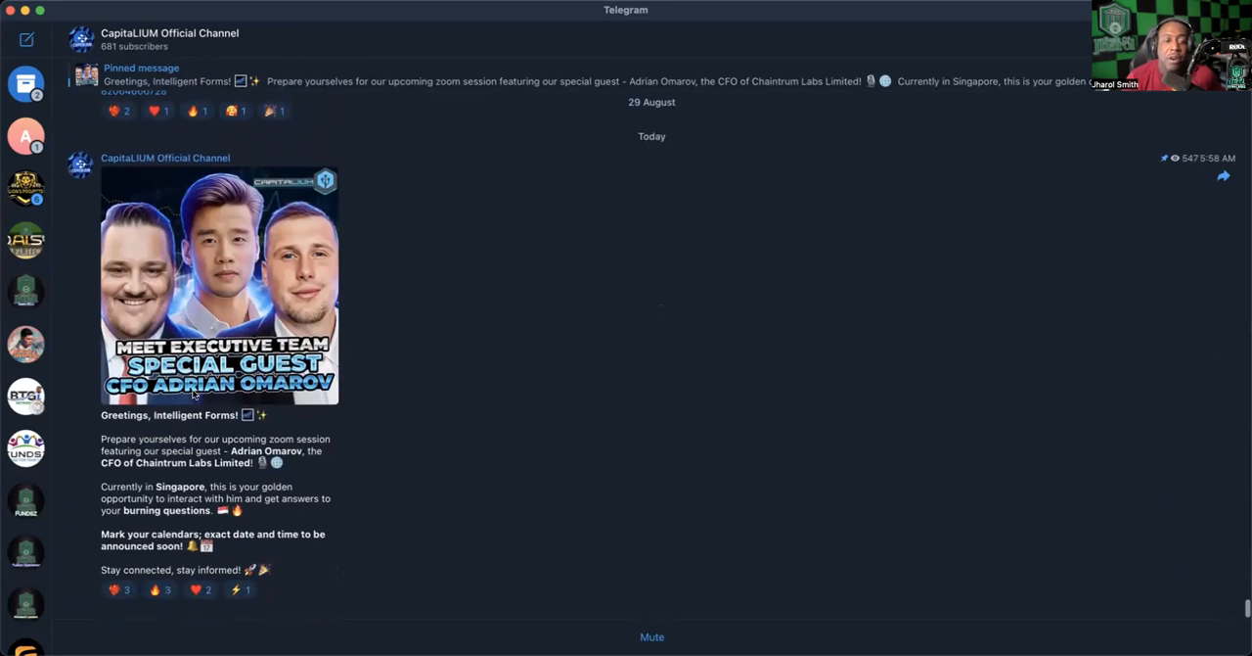
pyautogui.moveTo(311, 444)
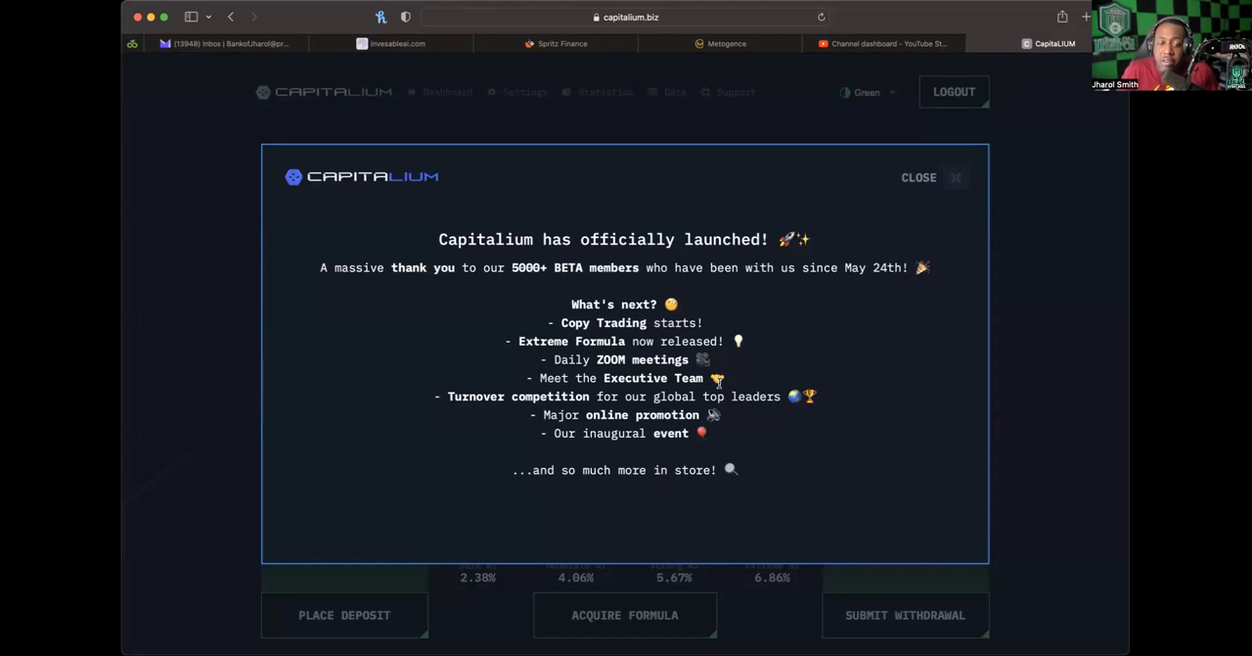
pyautogui.moveTo(836, 288)
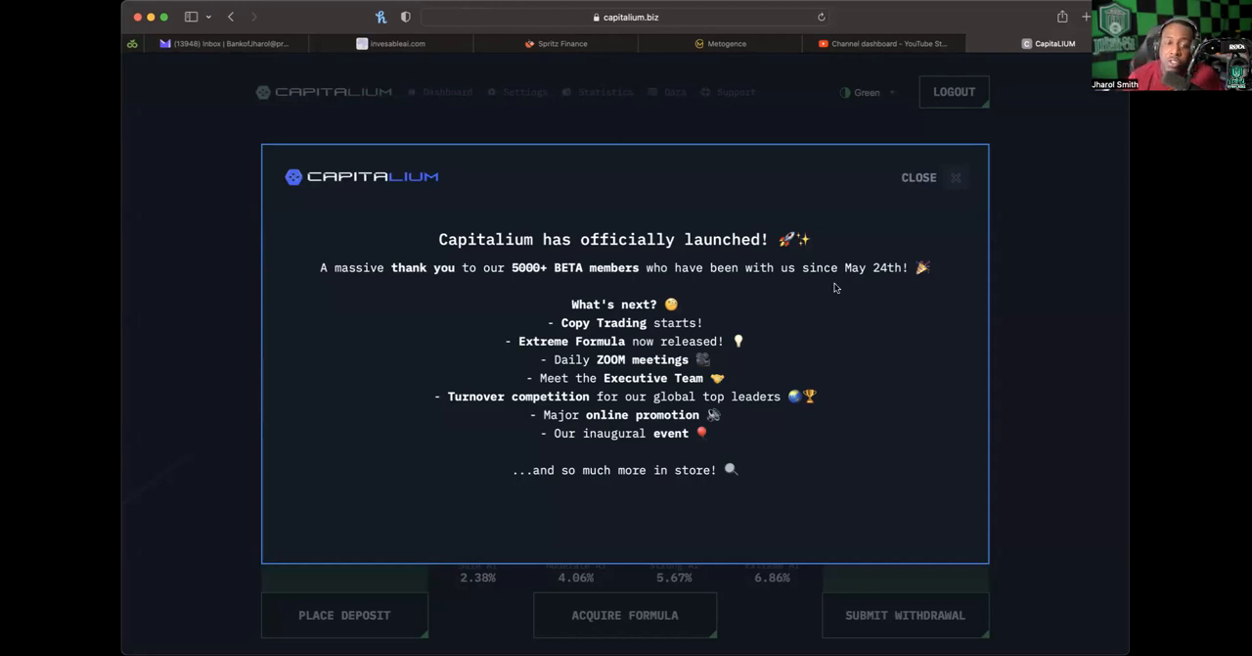
# Step: Close the launch modal and browse the balances, weekly dividend rates and Your Position section
pyautogui.click(919, 177)
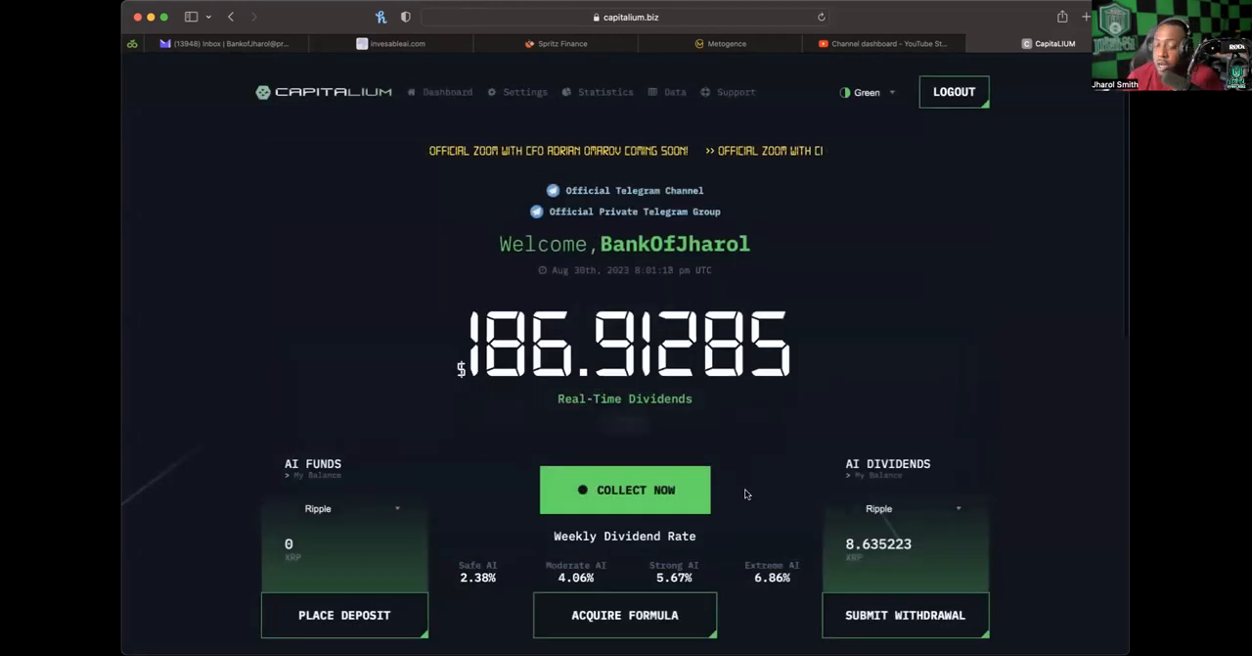
pyautogui.scroll(-3)
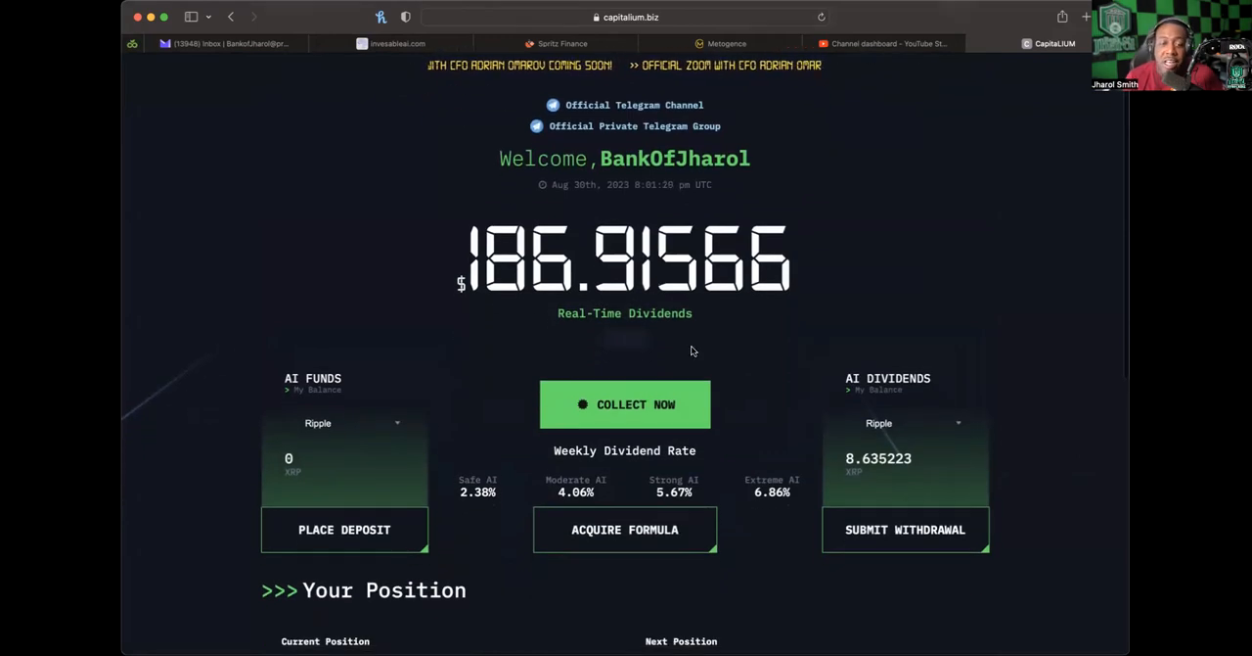
pyautogui.scroll(-3)
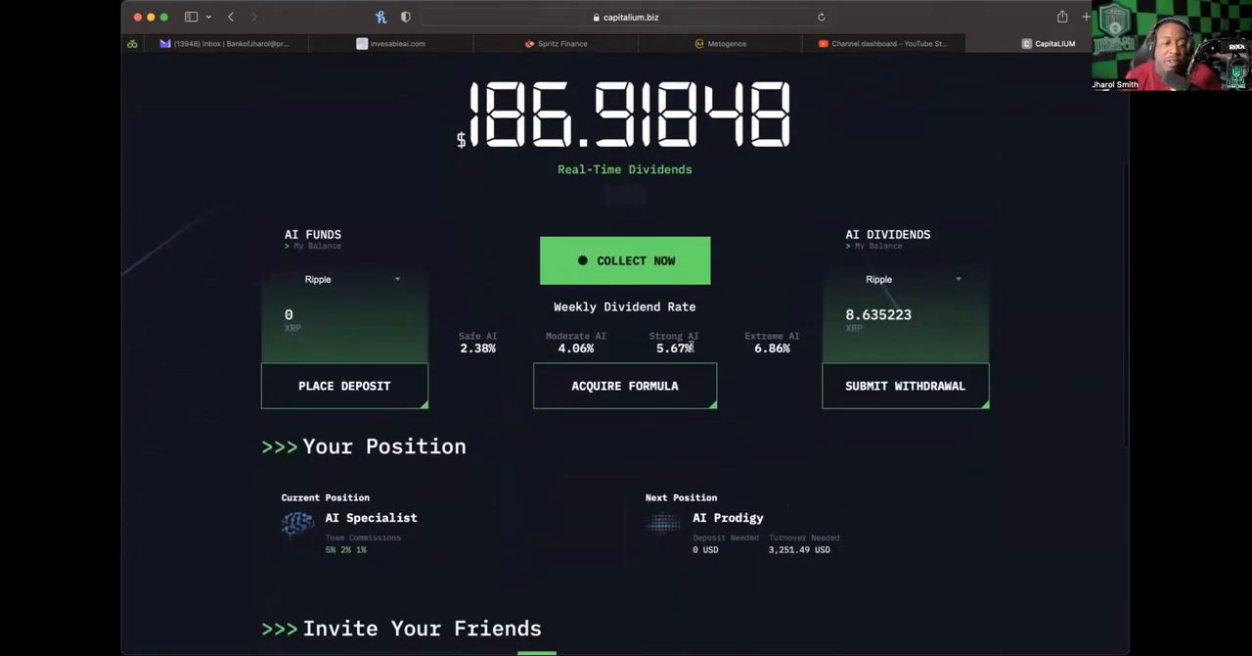
pyautogui.scroll(-3)
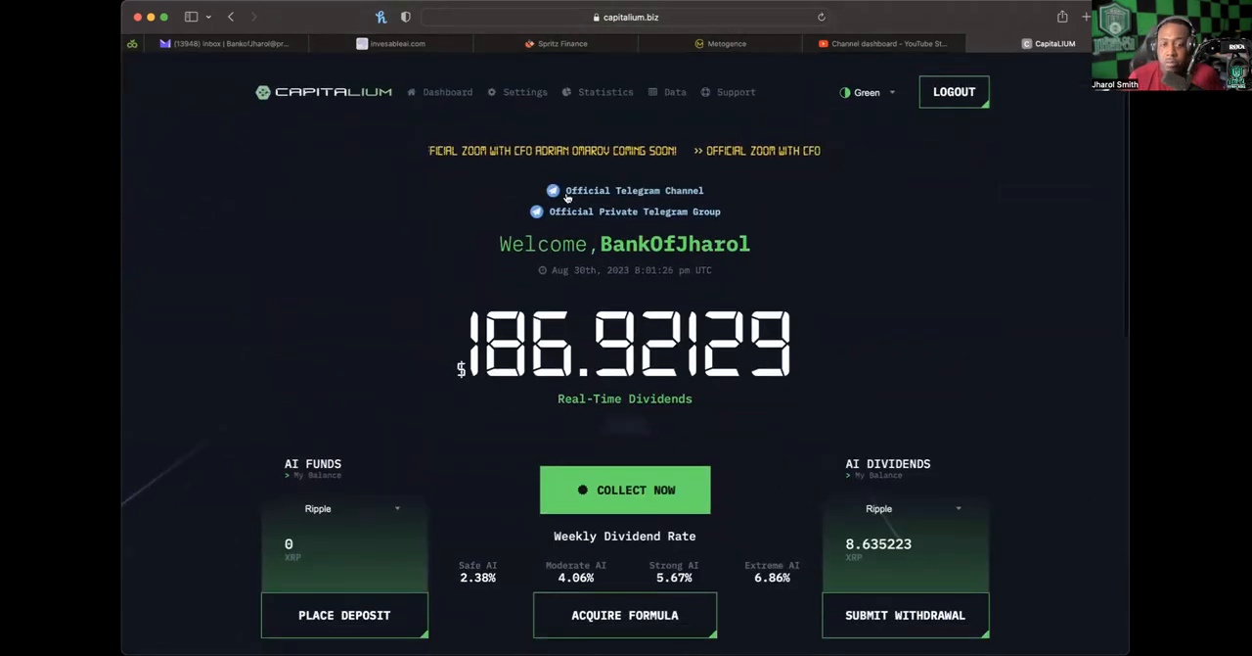
pyautogui.scroll(-3)
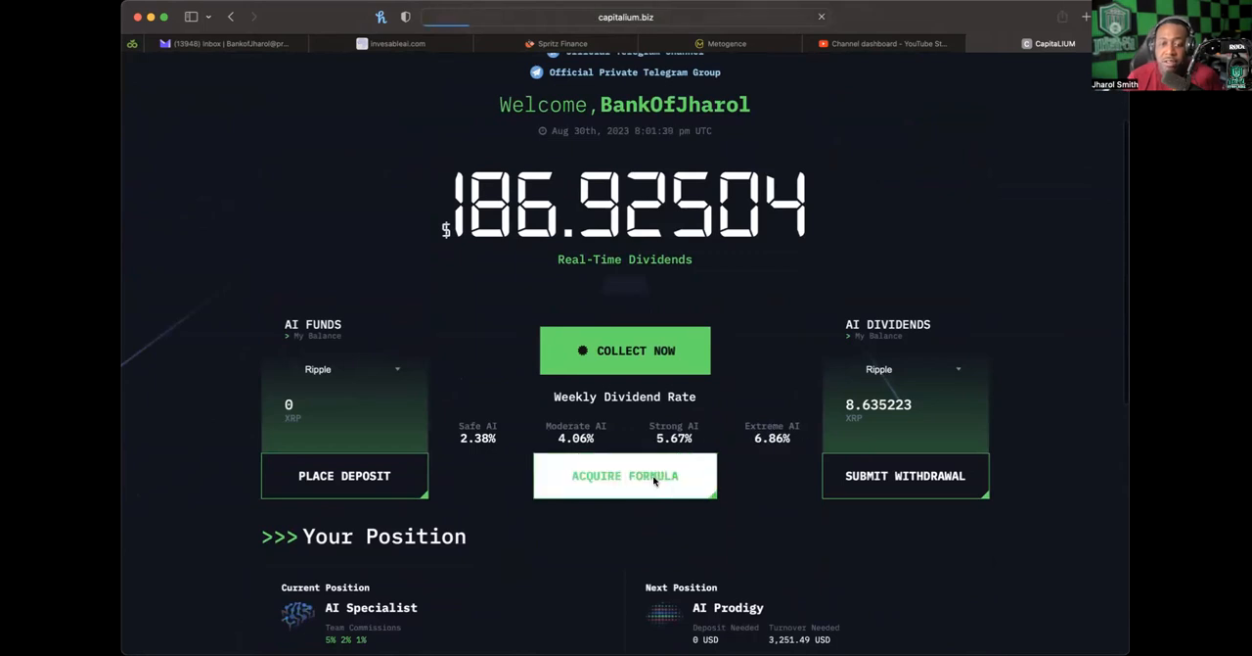
# Step: Open Acquire Formula and switch the payment cryptocurrency from Bitcoin to USDT (TRC20)
pyautogui.click(624, 476)
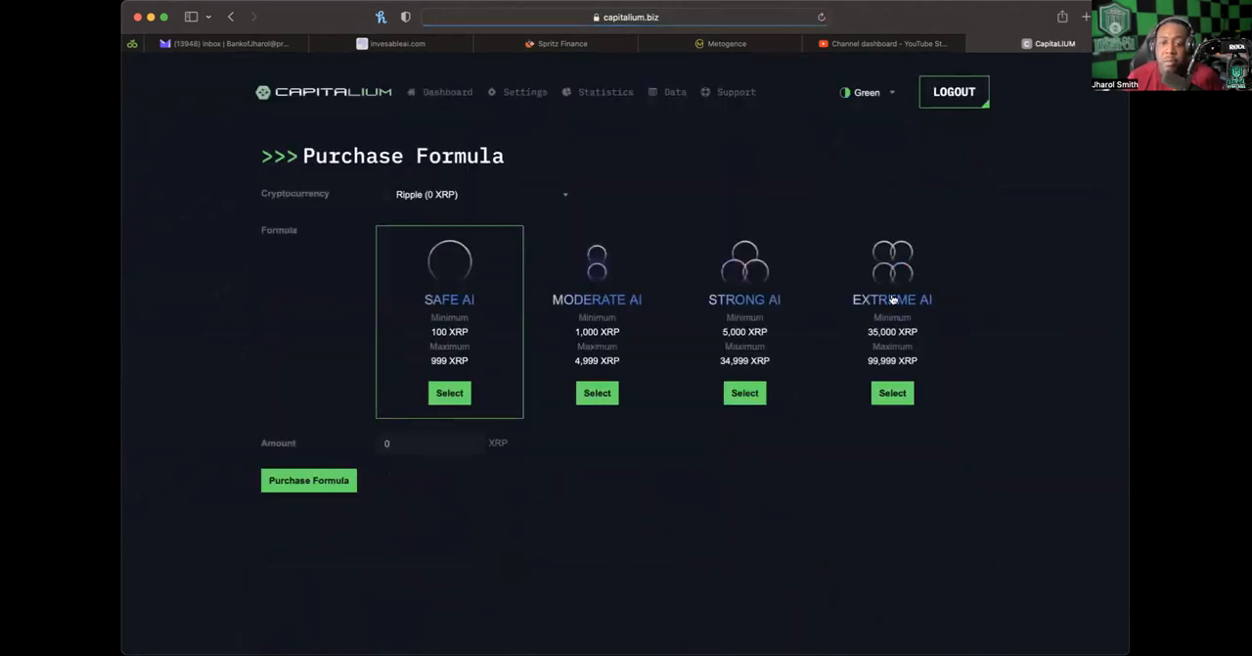
pyautogui.moveTo(920, 336)
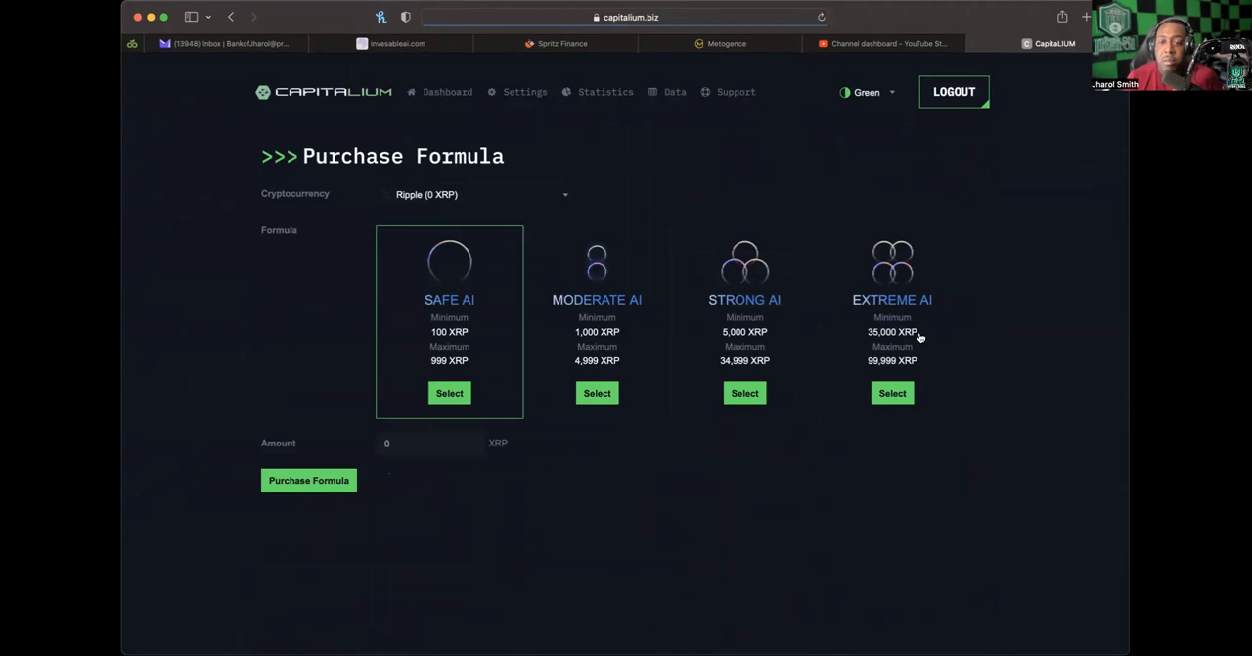
pyautogui.click(477, 194)
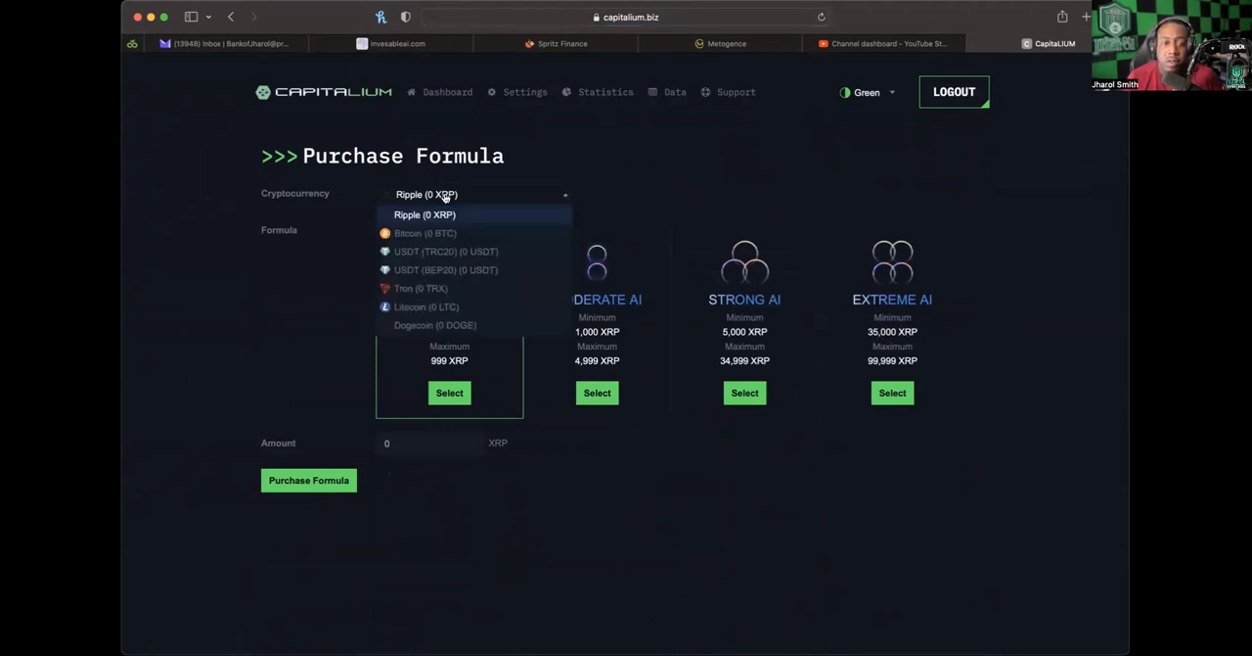
pyautogui.click(425, 233)
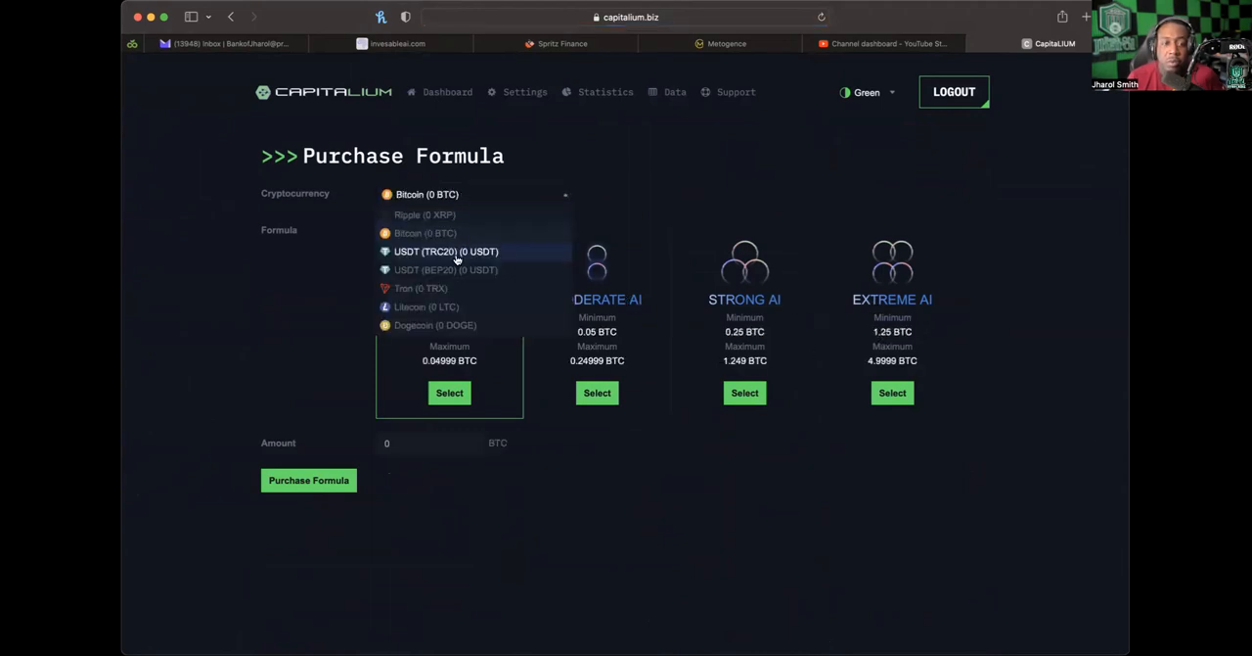
pyautogui.click(445, 252)
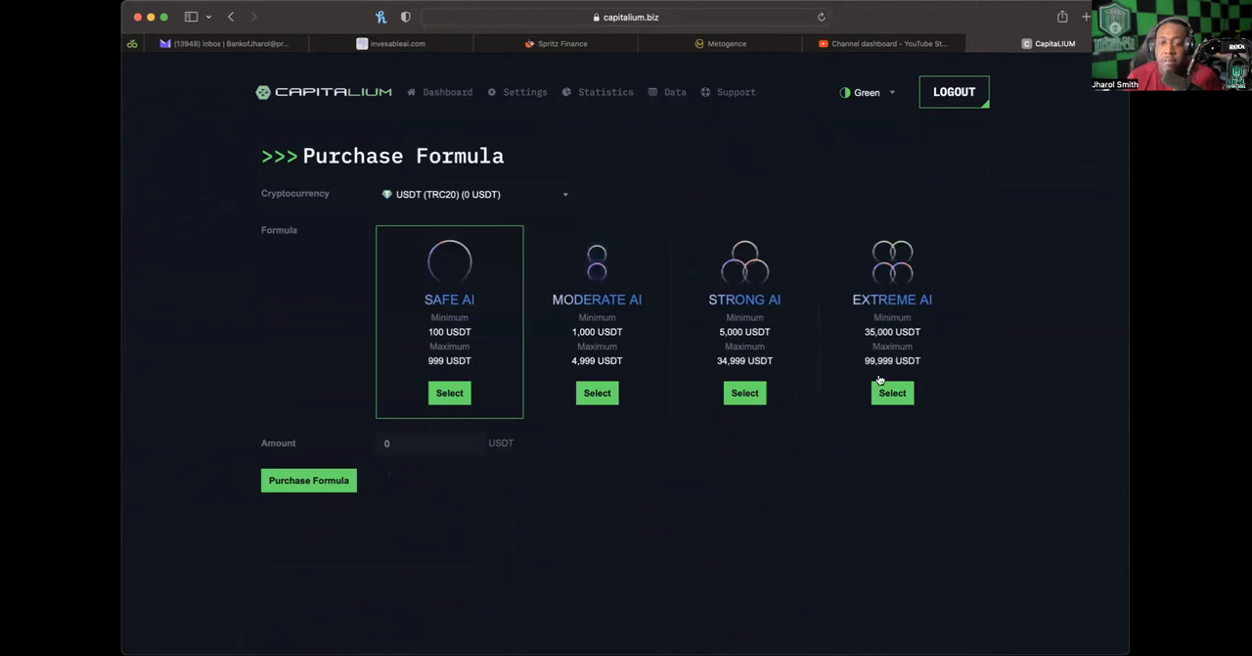
pyautogui.moveTo(923, 345)
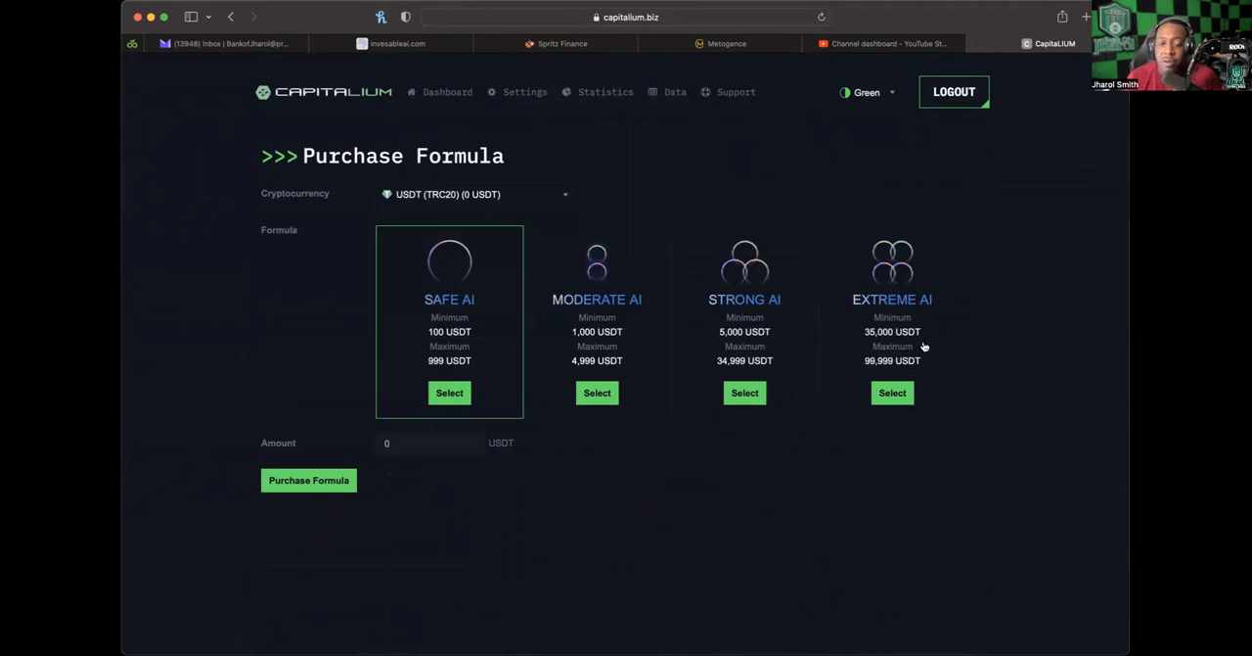
pyautogui.moveTo(900, 299)
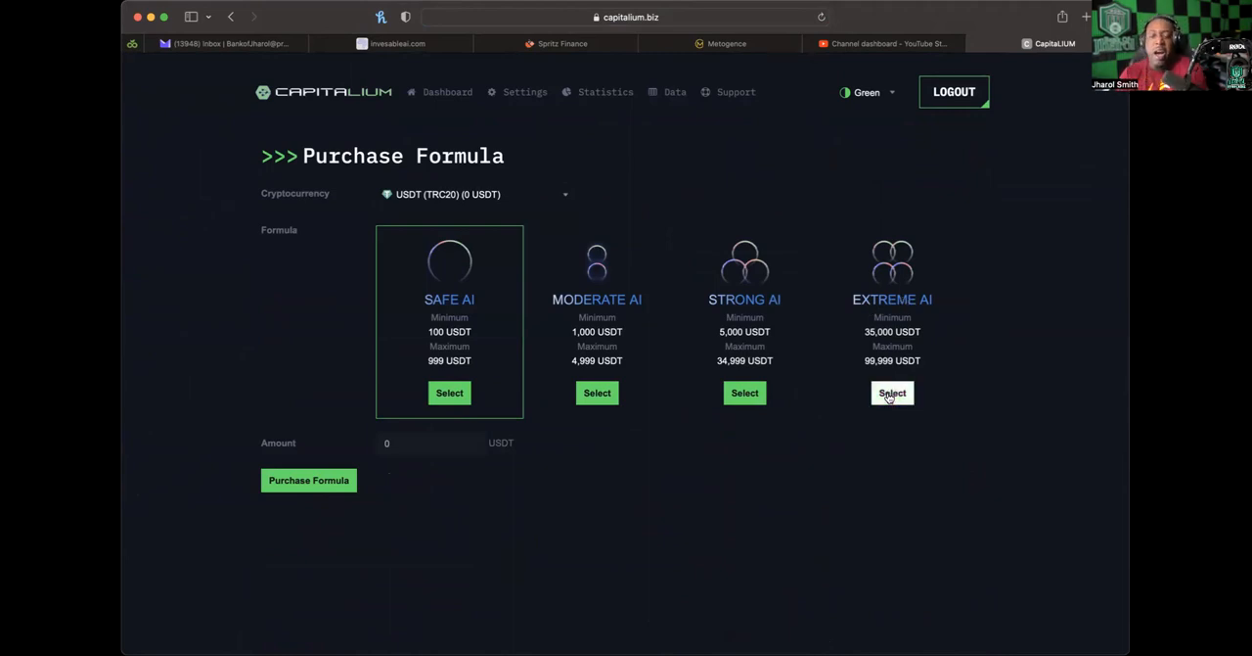
pyautogui.moveTo(742, 326)
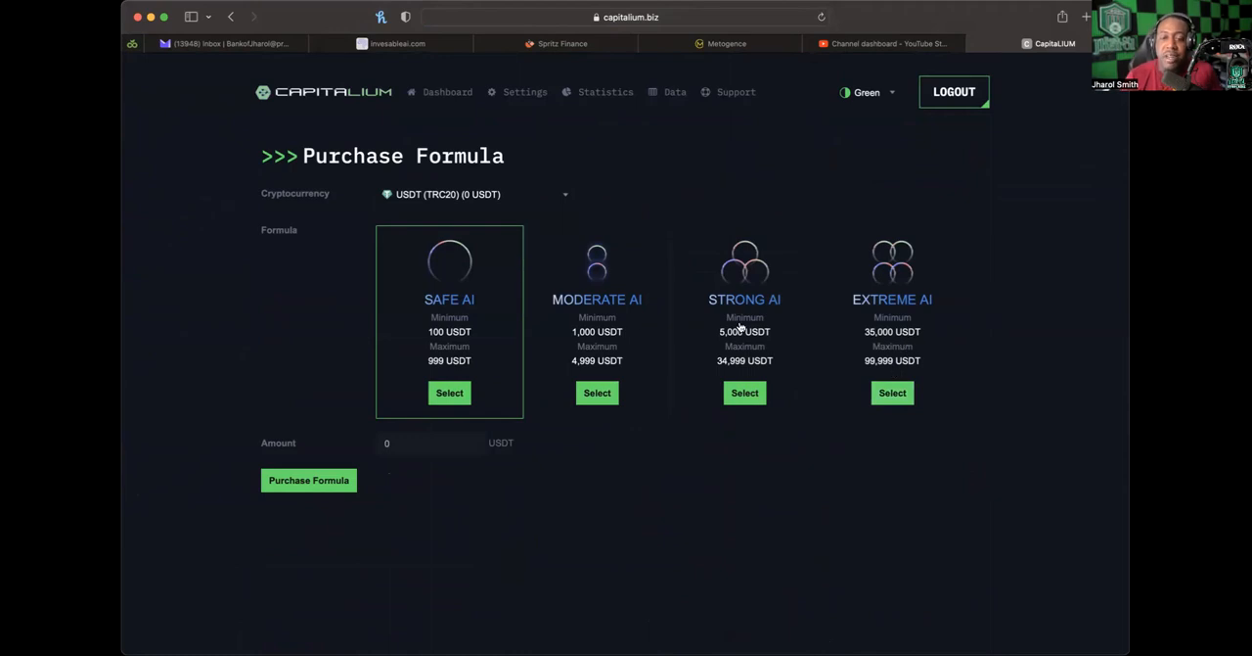
pyautogui.moveTo(779, 375)
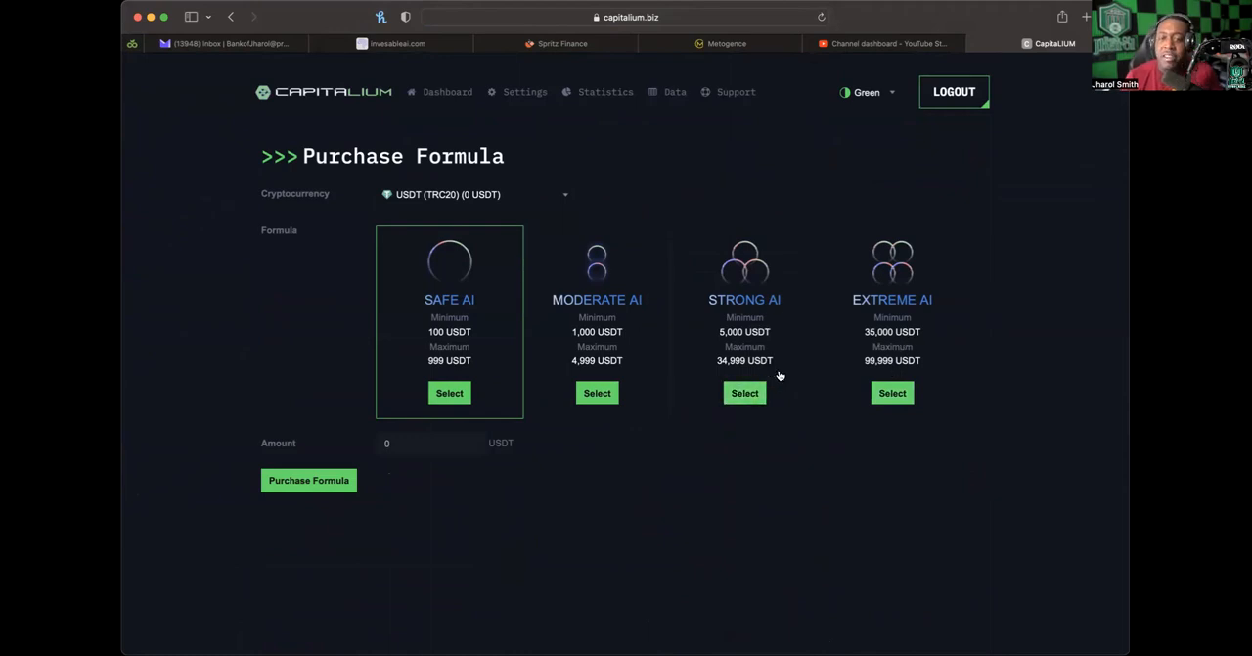
pyautogui.moveTo(750, 350)
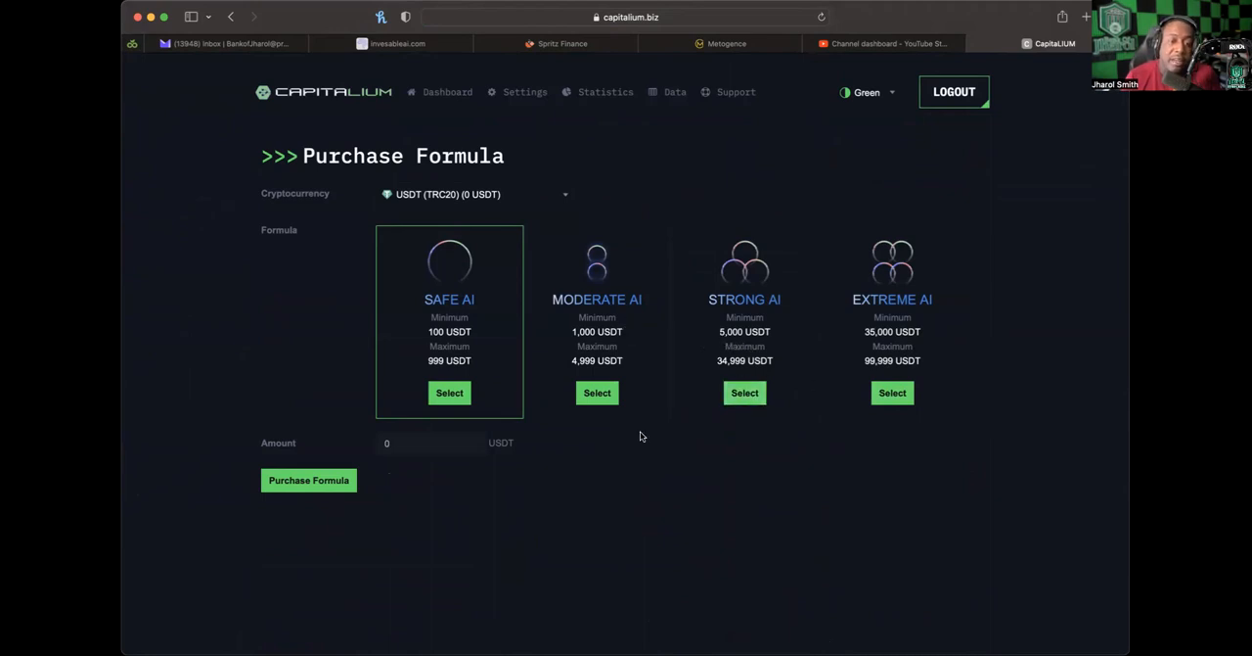
pyautogui.moveTo(996, 321)
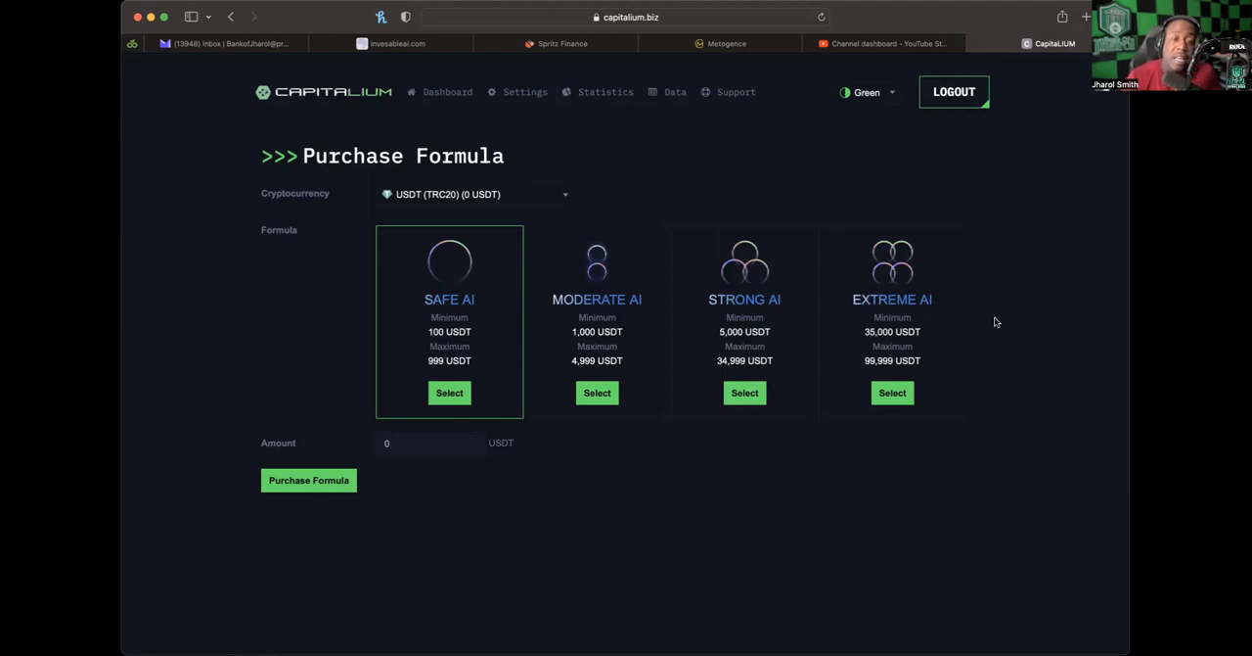
pyautogui.moveTo(514, 284)
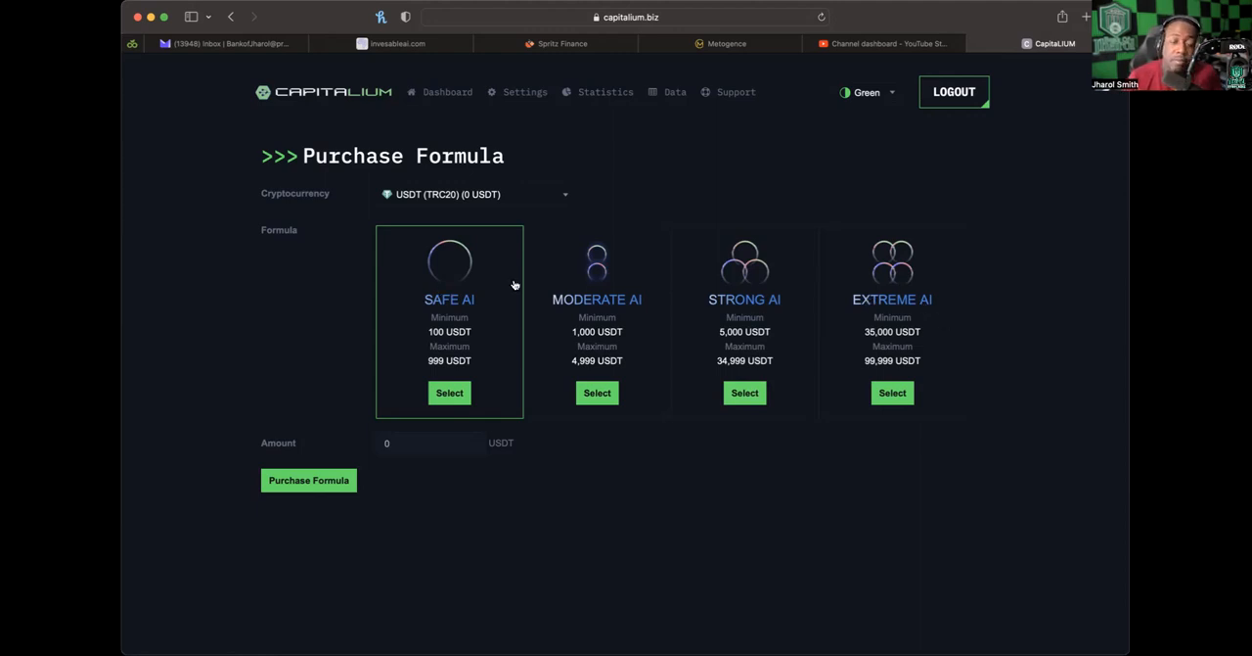
pyautogui.moveTo(759, 321)
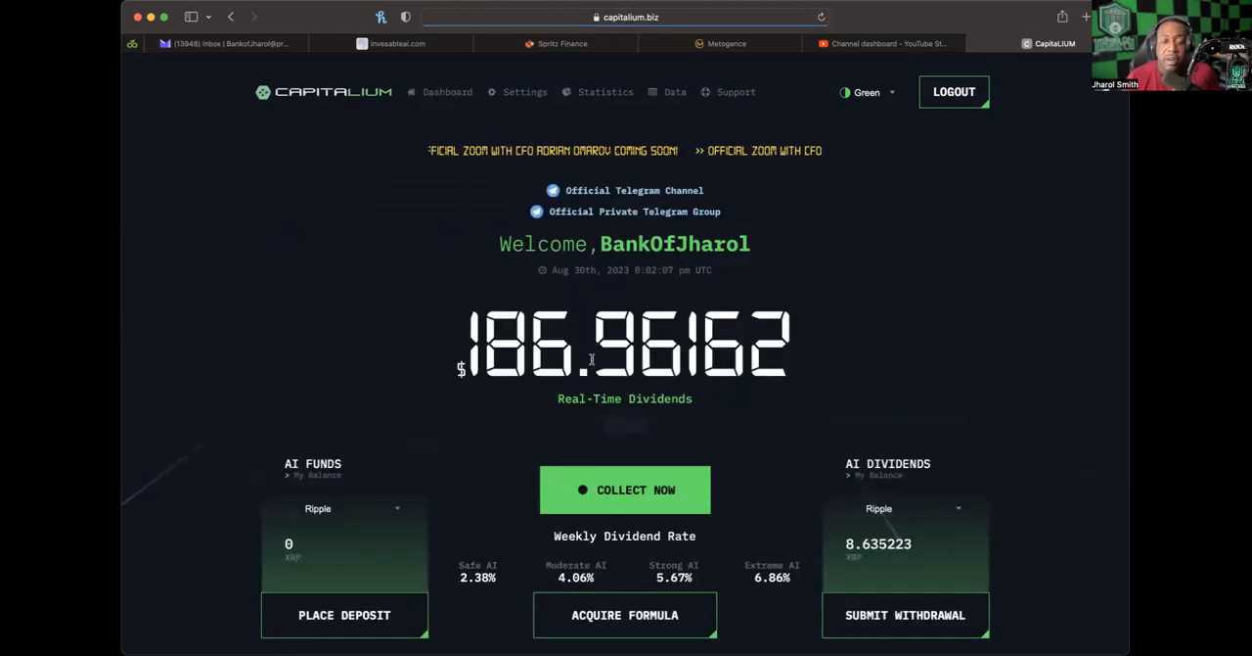
pyautogui.scroll(-3)
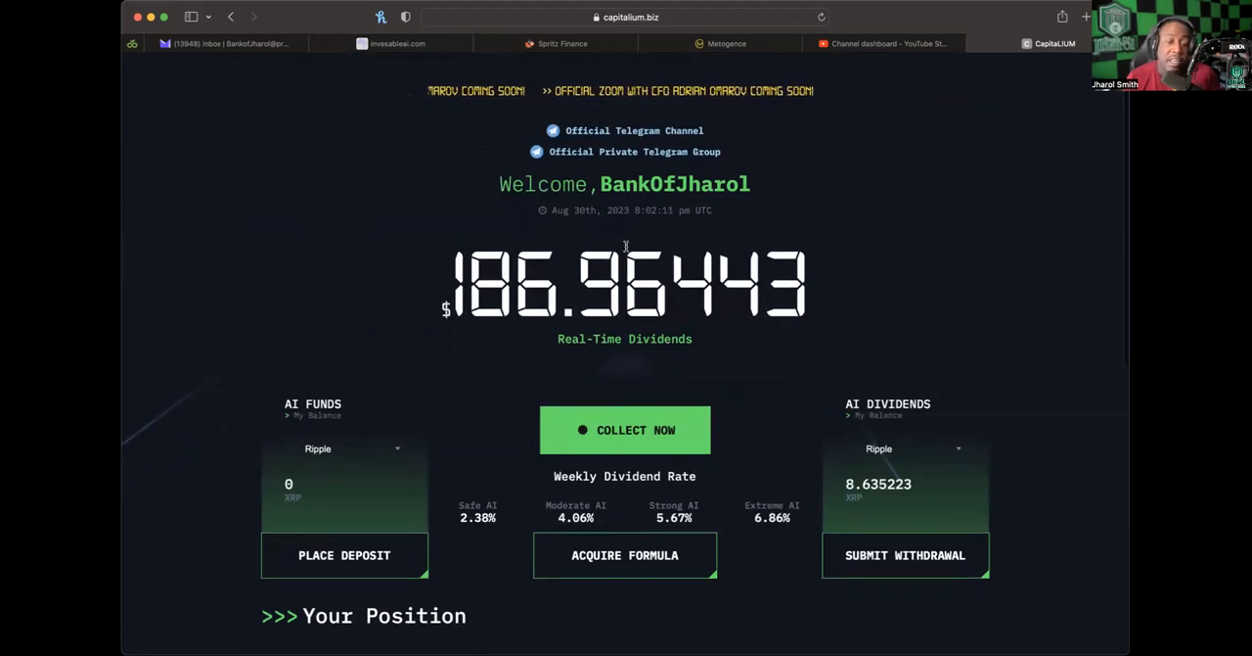
pyautogui.moveTo(719, 348)
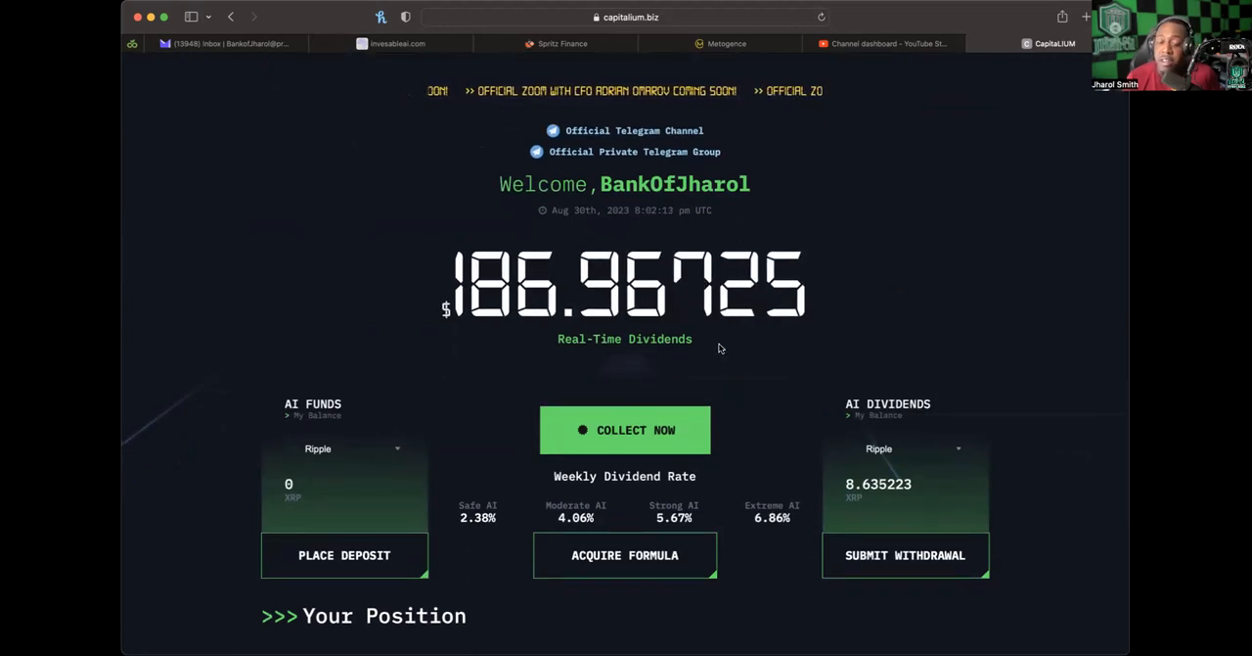
pyautogui.scroll(-3)
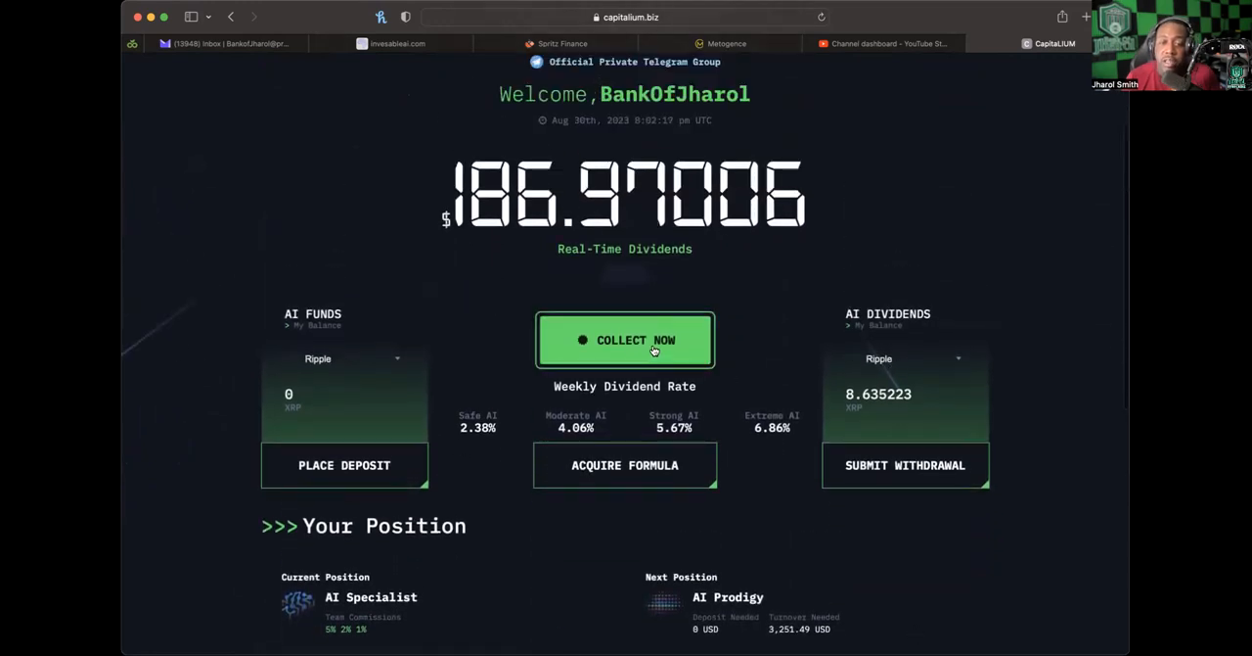
# Step: Collect AI dividends in USDT (TRC20), raising the balance to 188.08, and open Submit Withdrawal
pyautogui.click(905, 359)
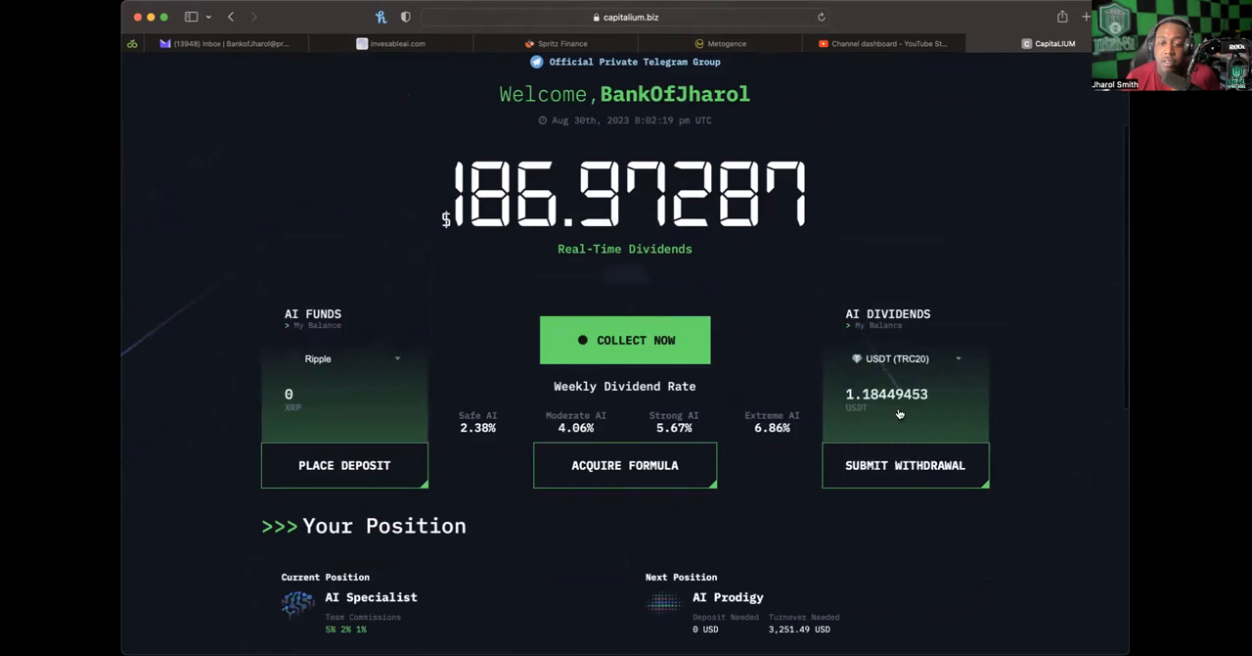
pyautogui.click(624, 340)
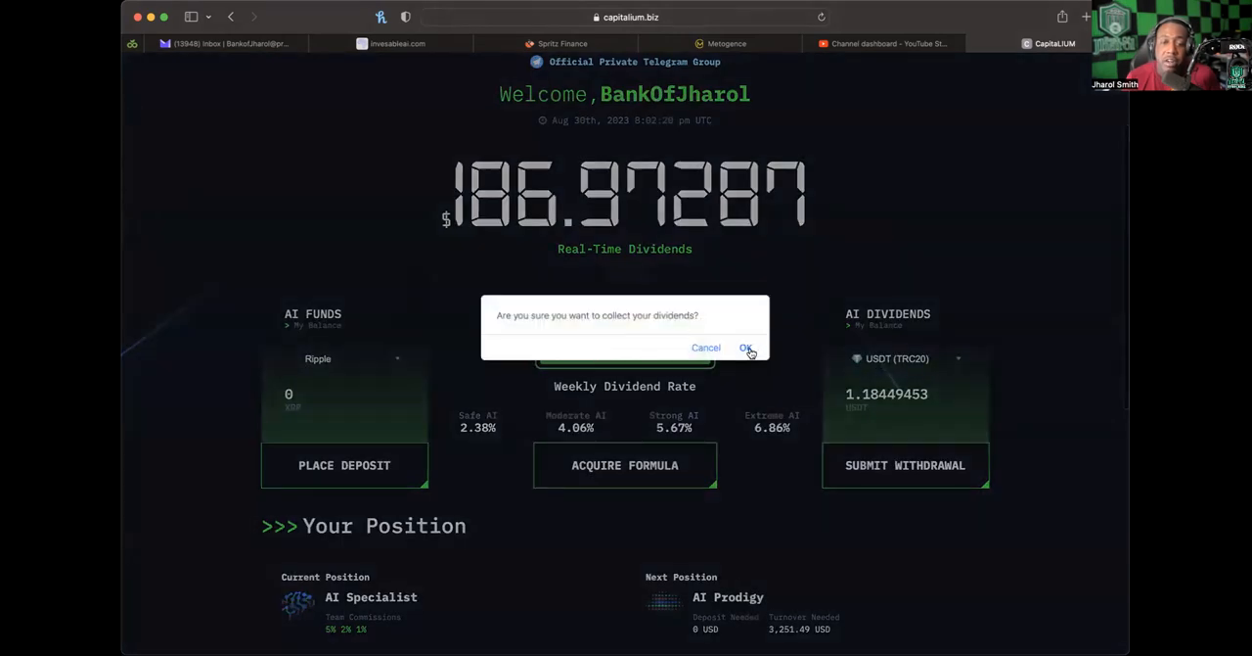
pyautogui.click(747, 348)
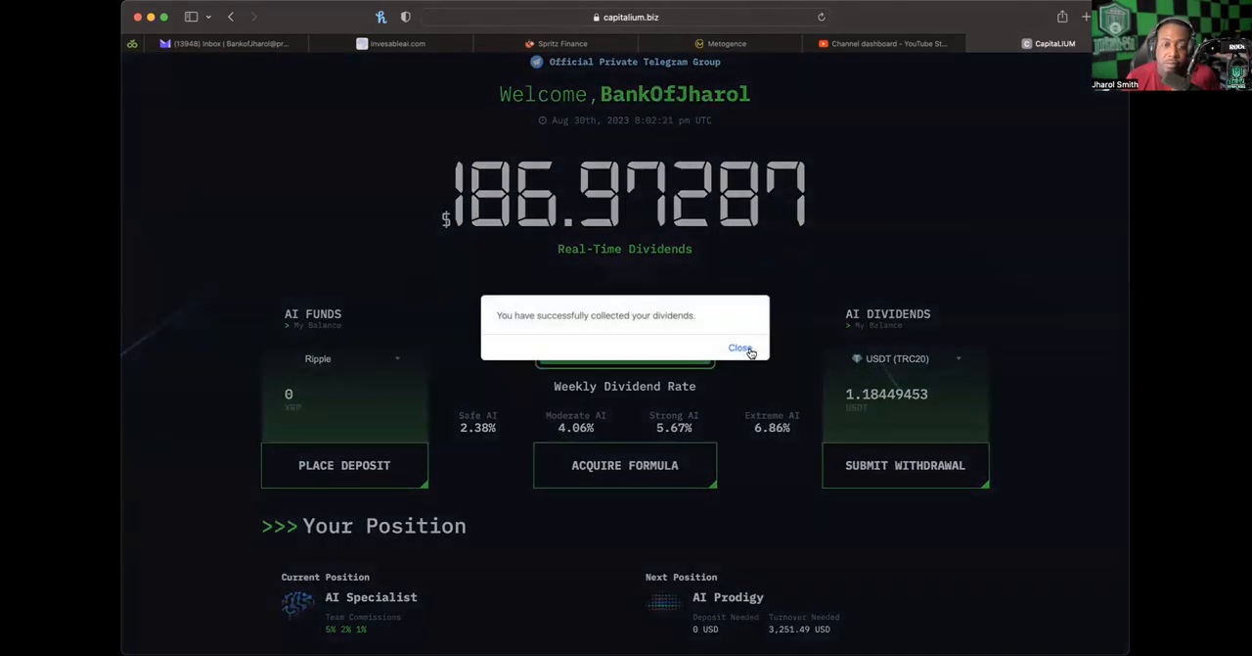
pyautogui.click(741, 348)
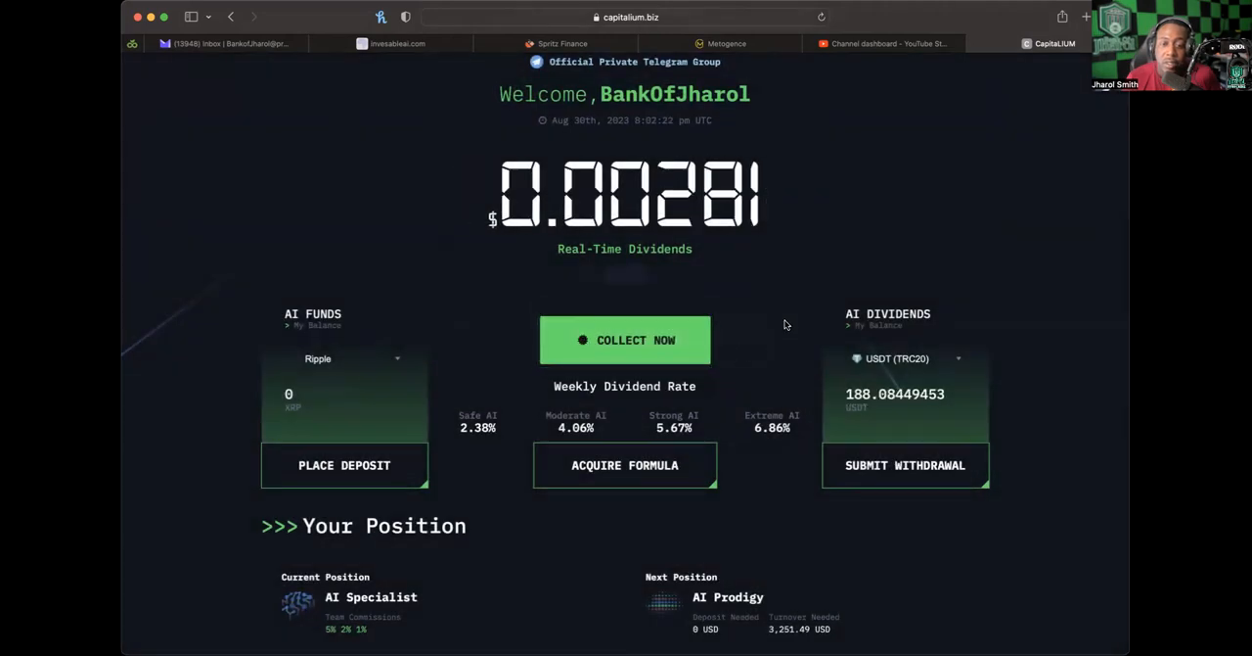
pyautogui.moveTo(813, 415)
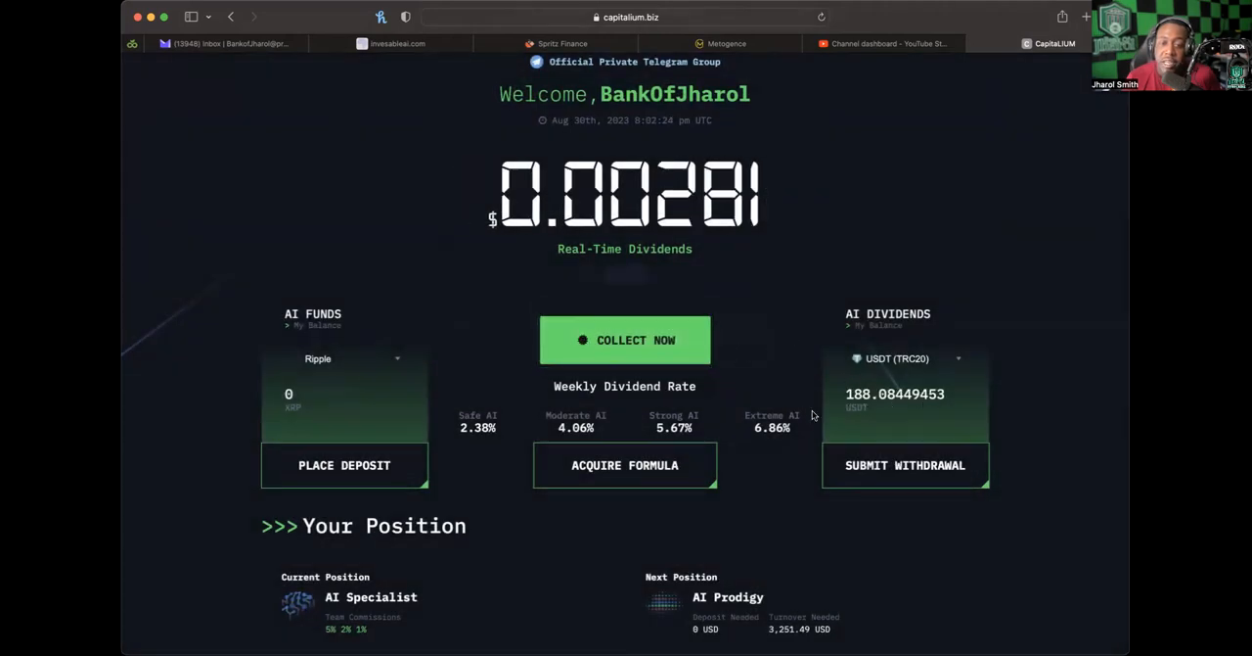
pyautogui.click(904, 464)
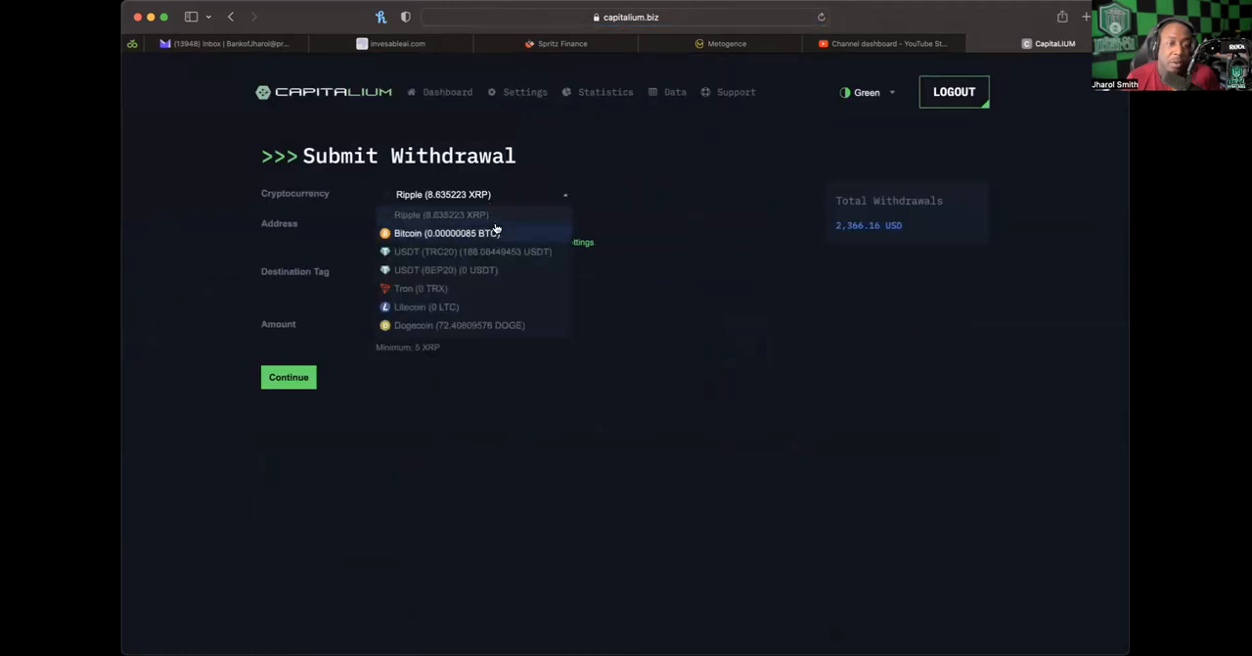
# Step: Submit a 188 USDT (TRC20) withdrawal and return to the Dashboard
pyautogui.click(473, 251)
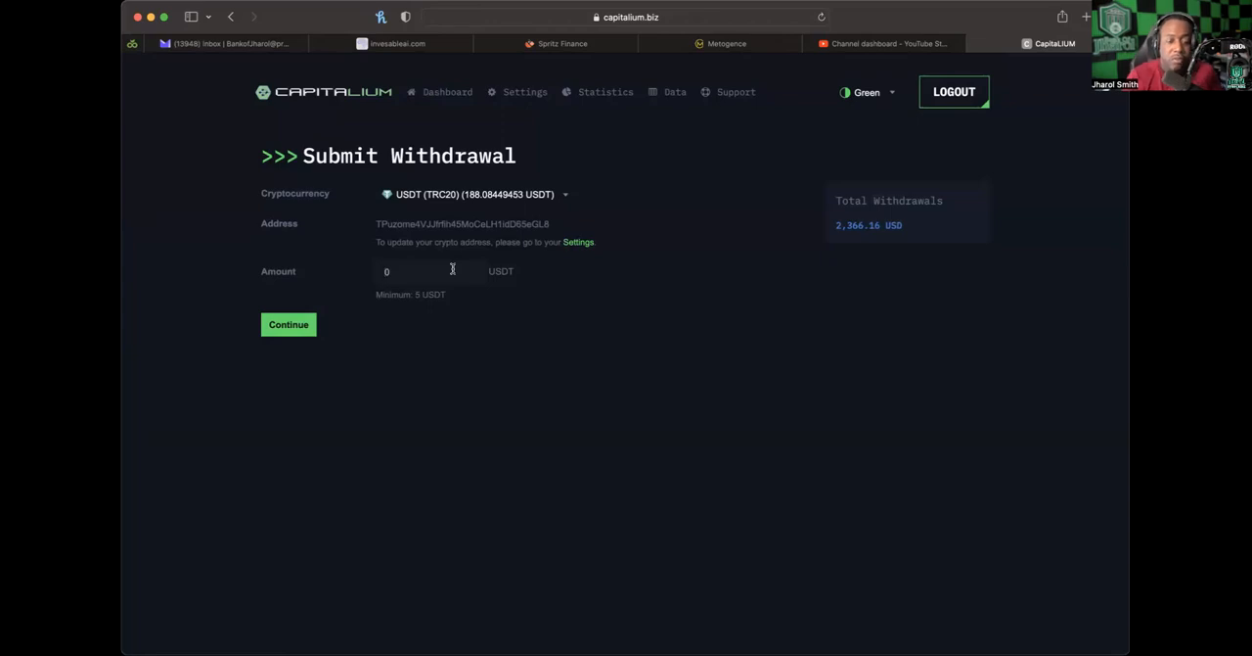
pyautogui.click(287, 324)
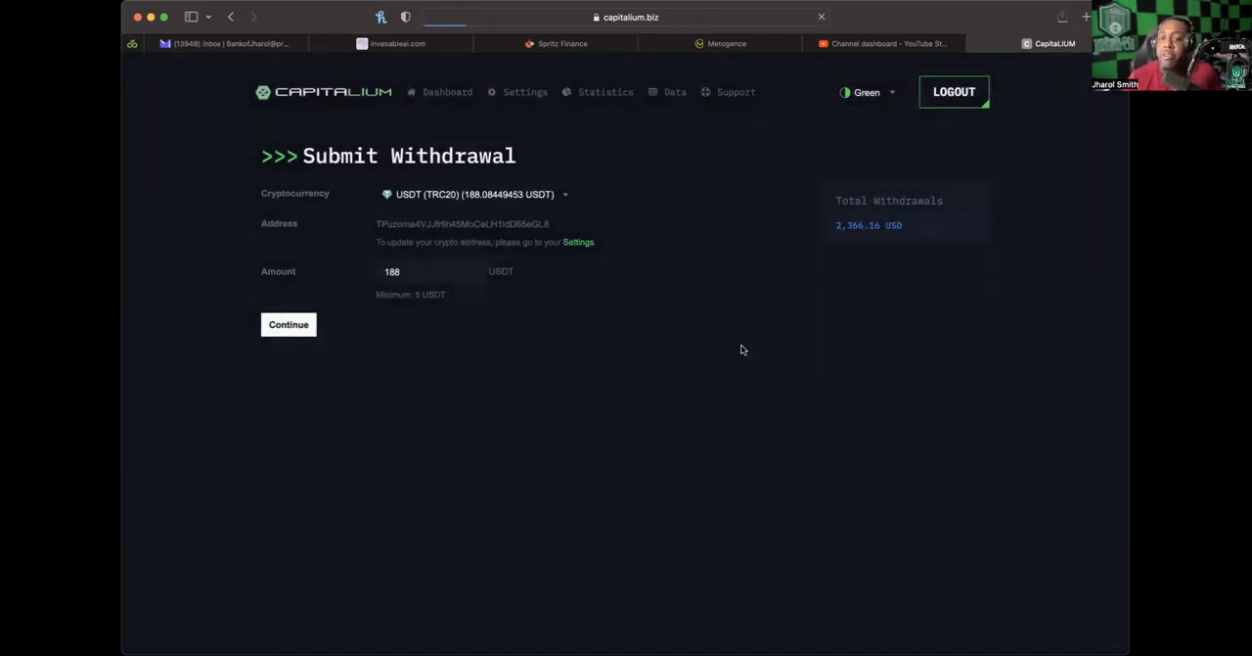
pyautogui.click(287, 324)
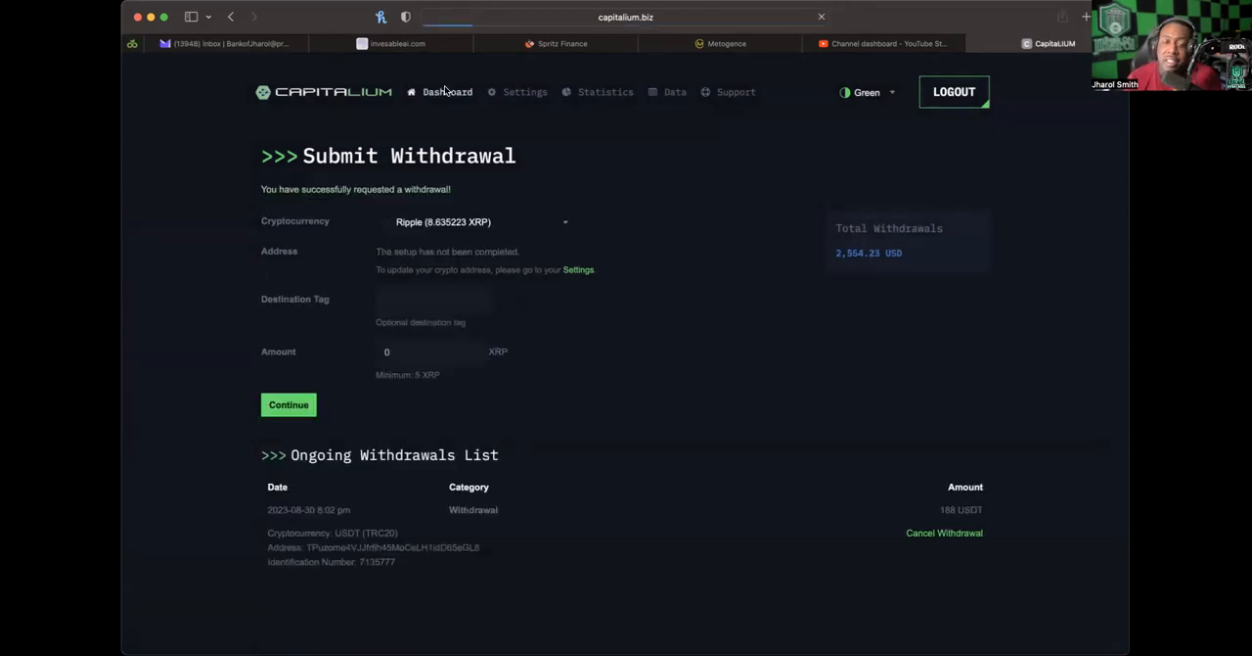
pyautogui.click(447, 91)
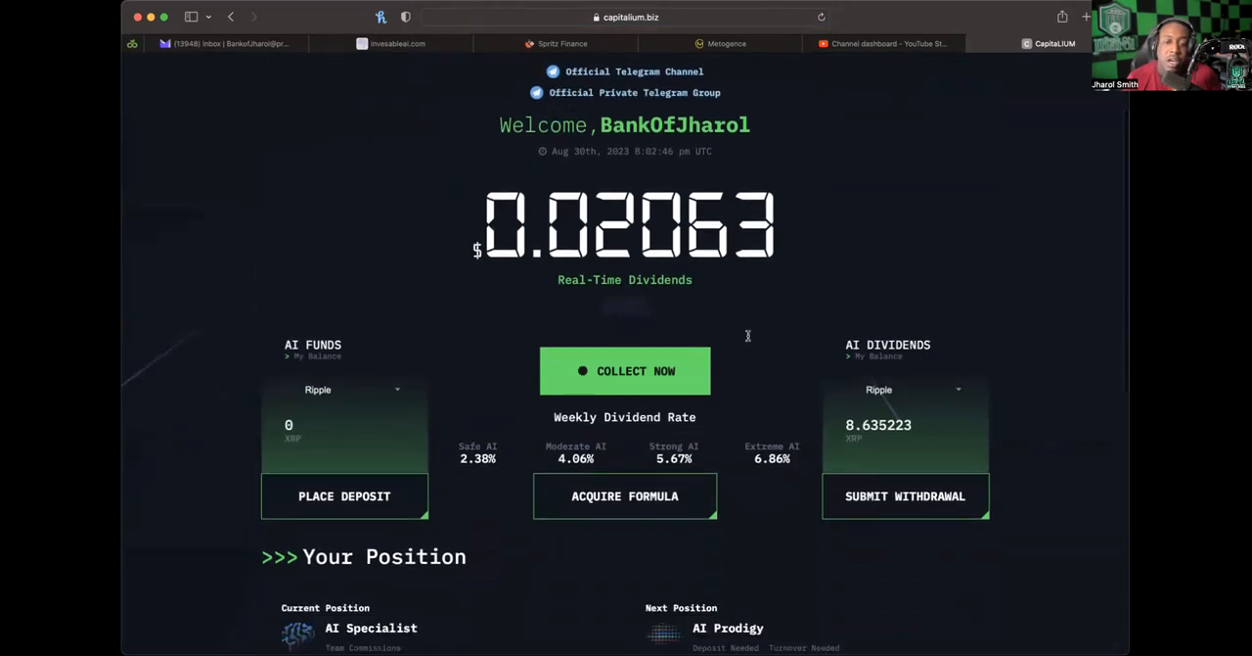
pyautogui.scroll(-3)
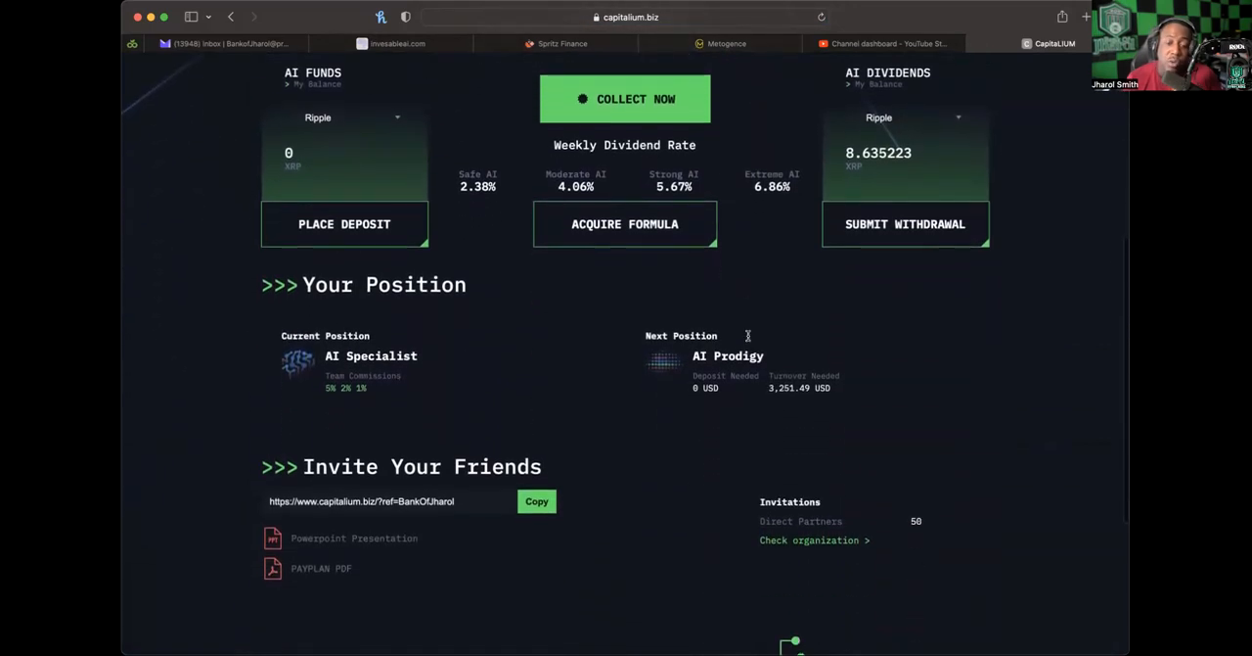
pyautogui.scroll(-3)
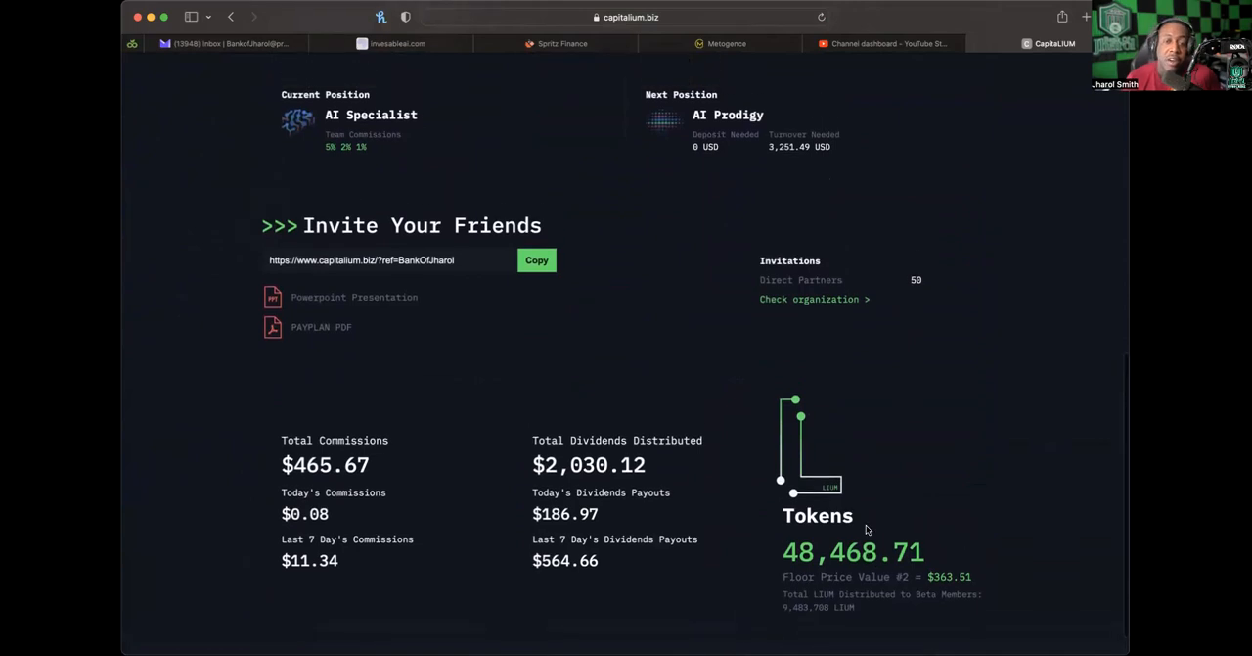
pyautogui.scroll(3)
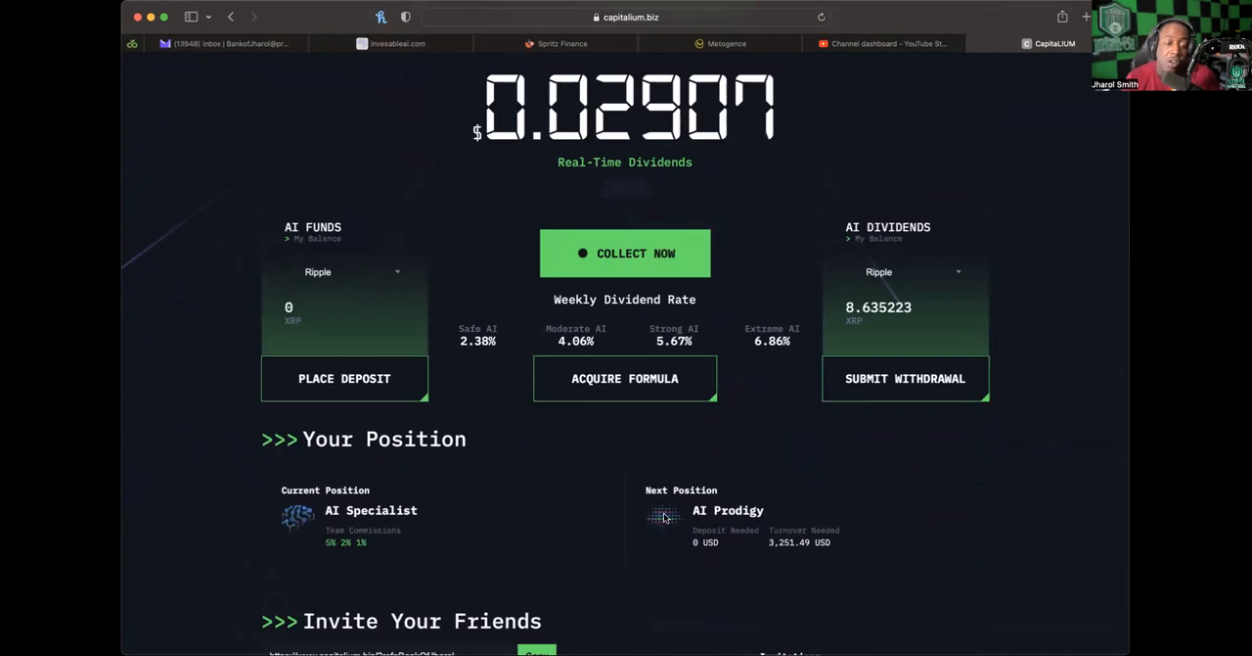
pyautogui.scroll(3)
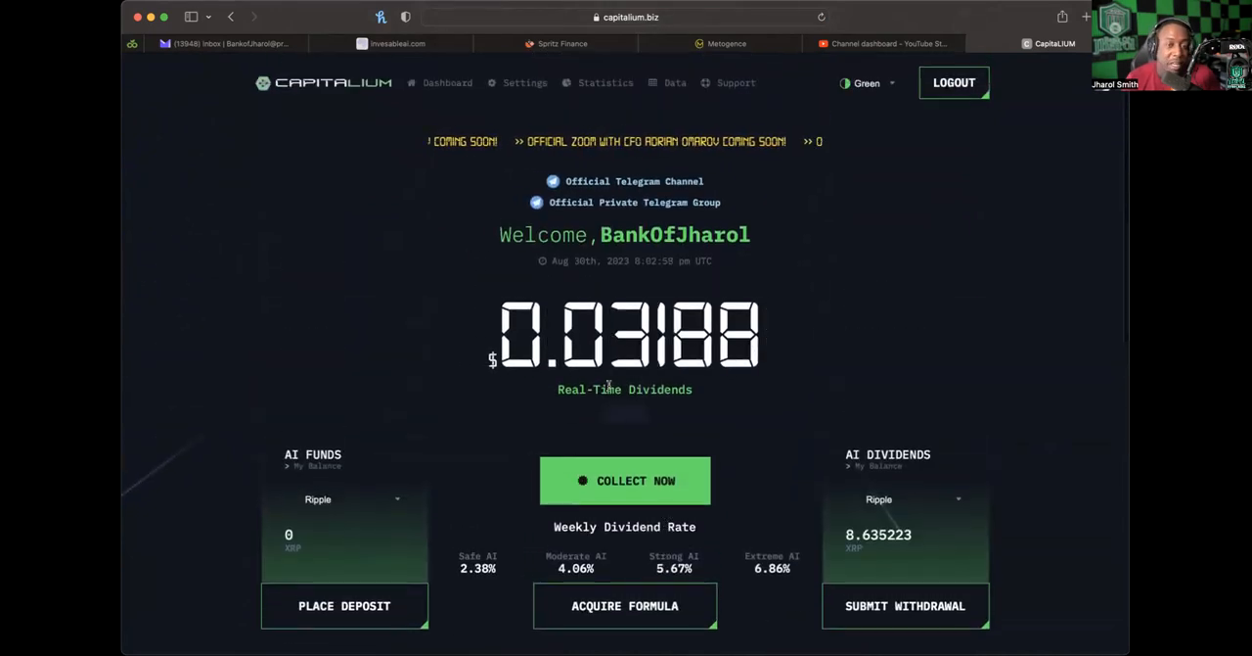